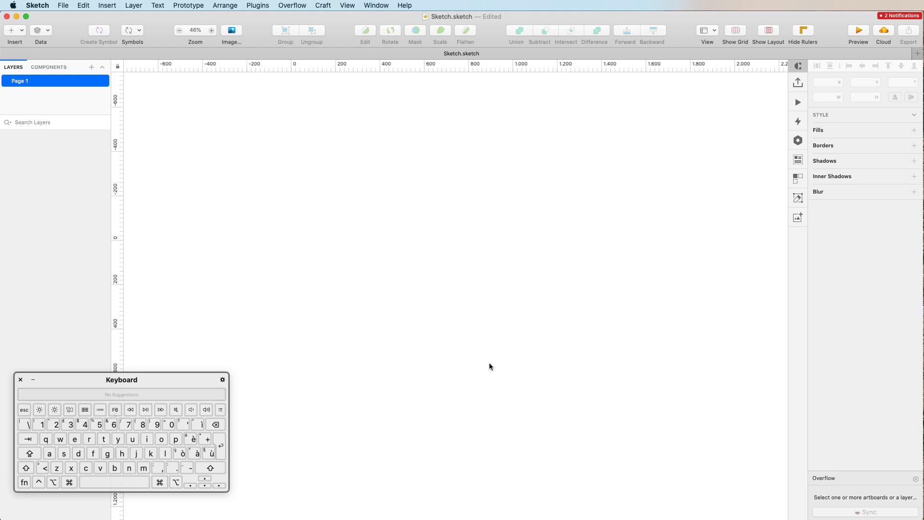
mouse_move(435, 283)
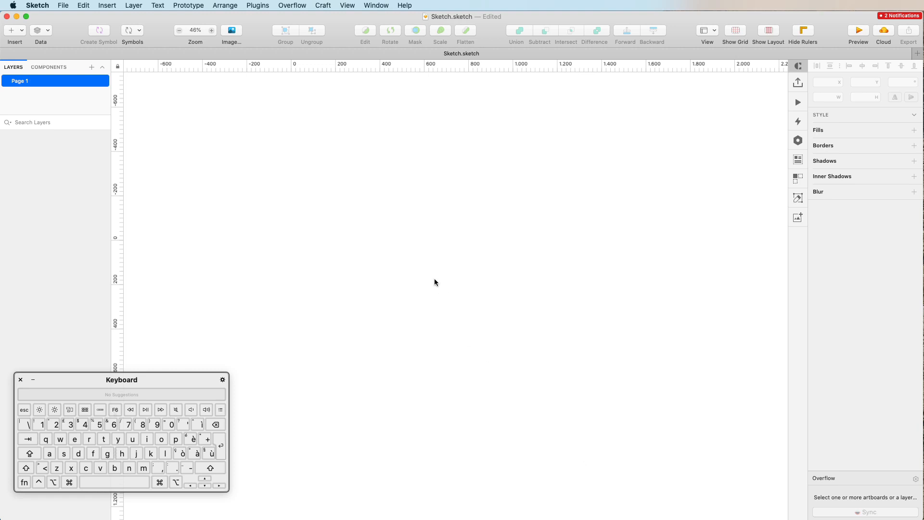
mouse_move(148, 133)
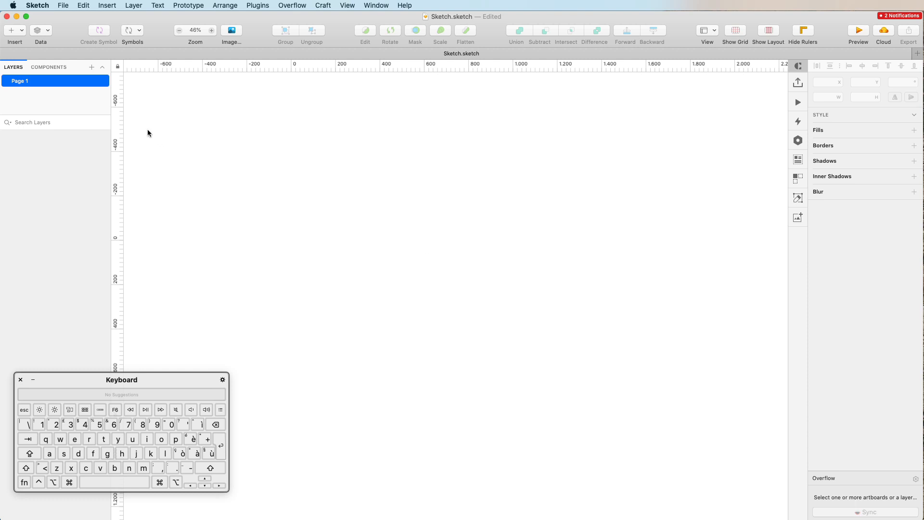
Insert a text layer on the empty canvas reading 'The headline'.
click(10, 29)
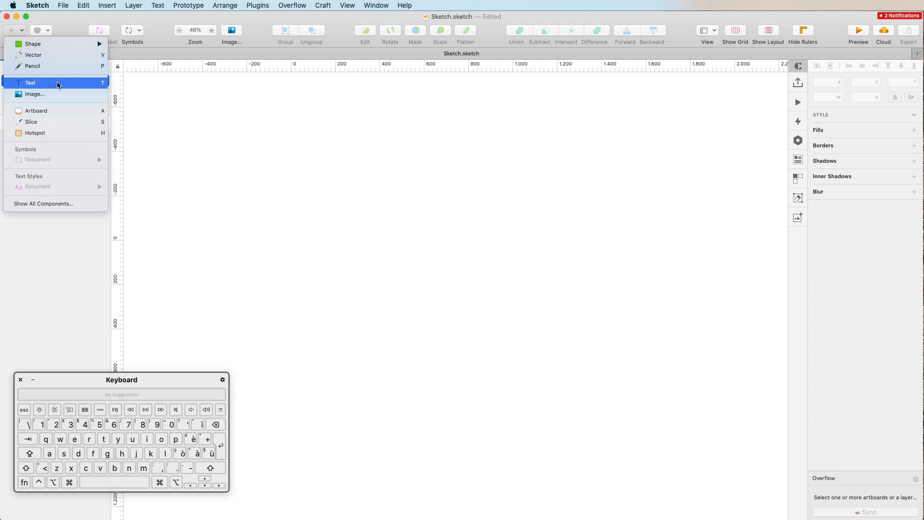
click(29, 82)
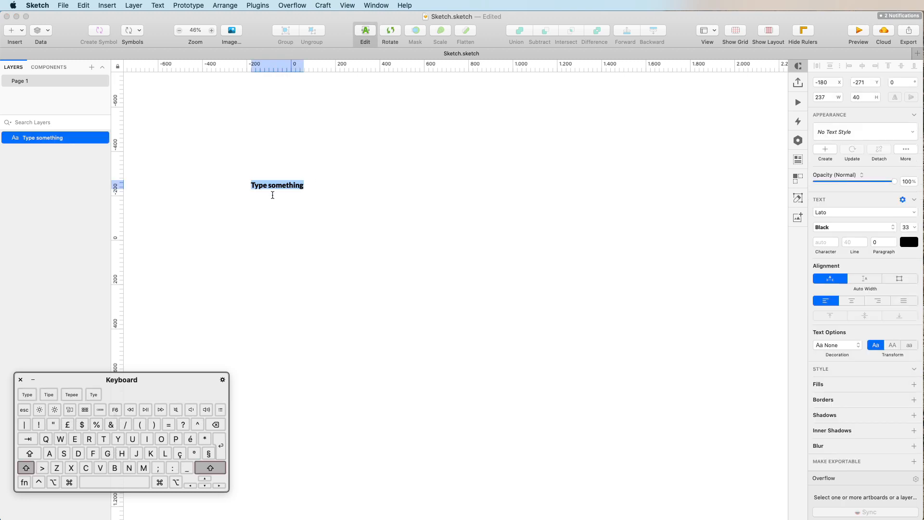
text(The)
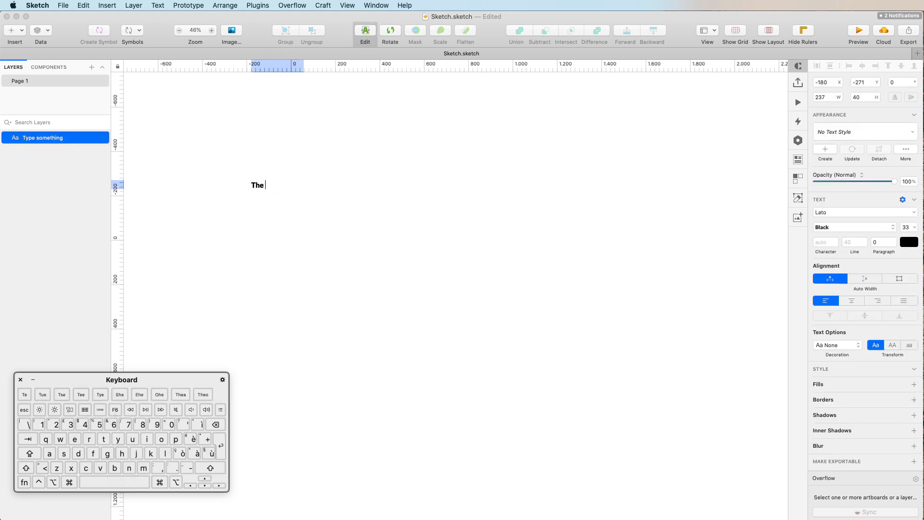
text(headline)
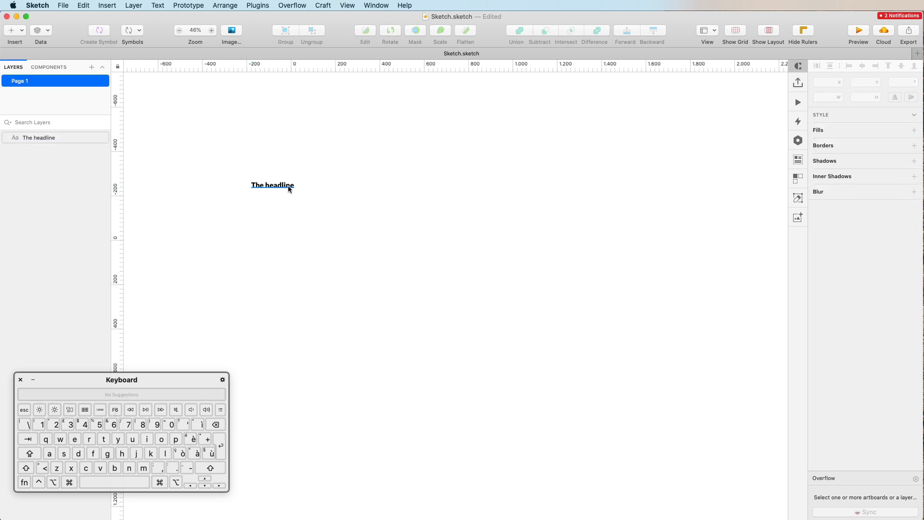
Search fonts for 'helvet', try Helvetica Inserat LT Std and Helvetica LT Std, then pick Helvetica.
click(863, 212)
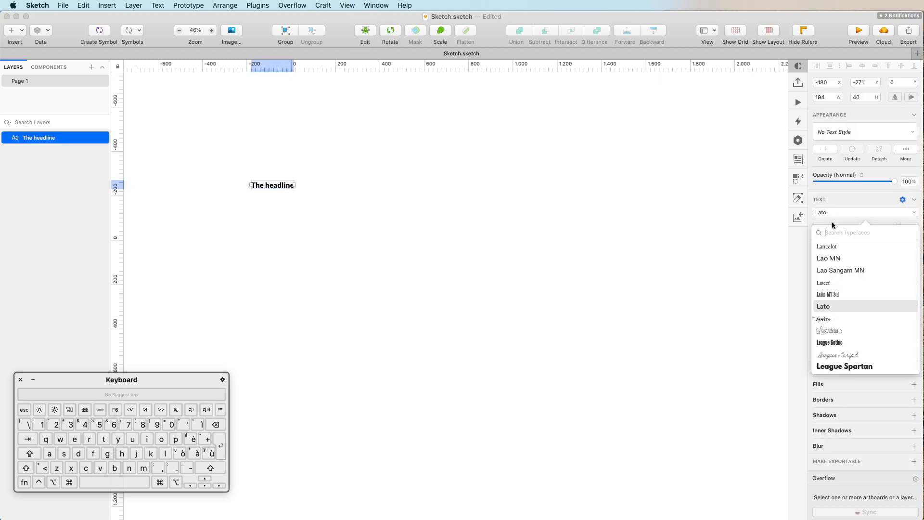
text(helve)
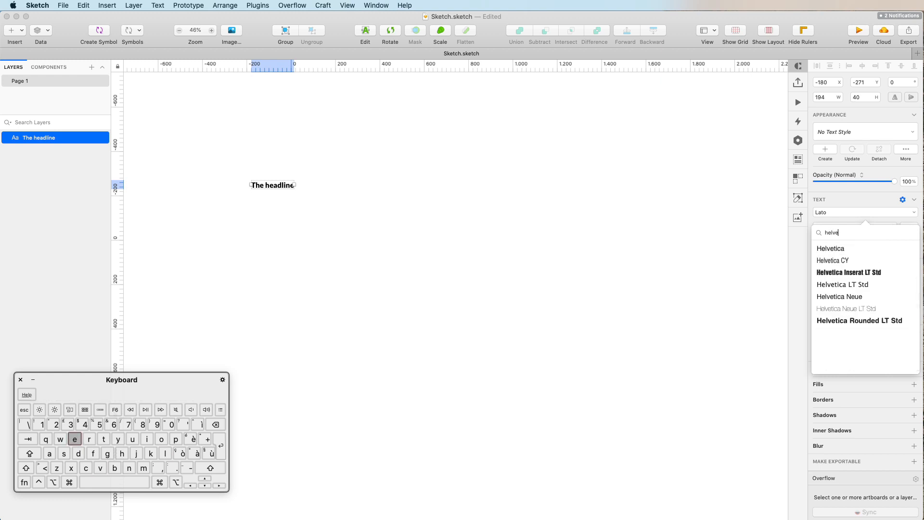
text(t)
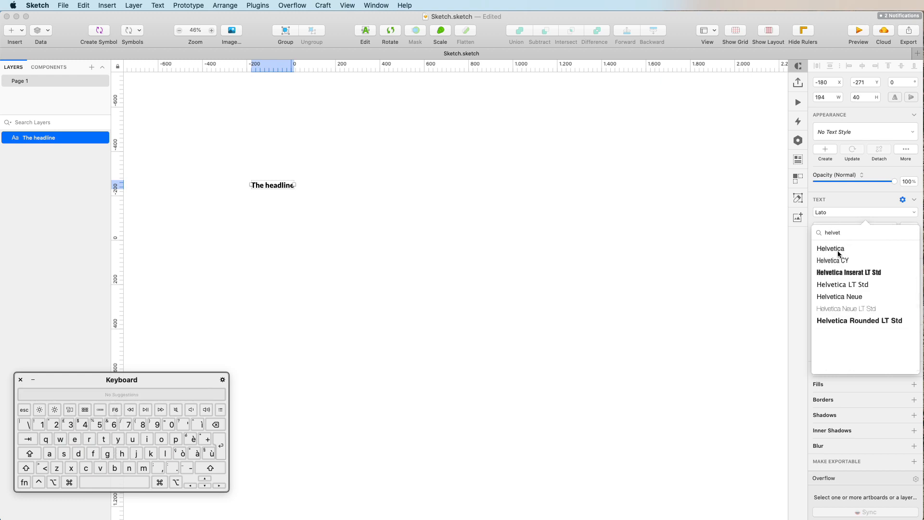
click(831, 232)
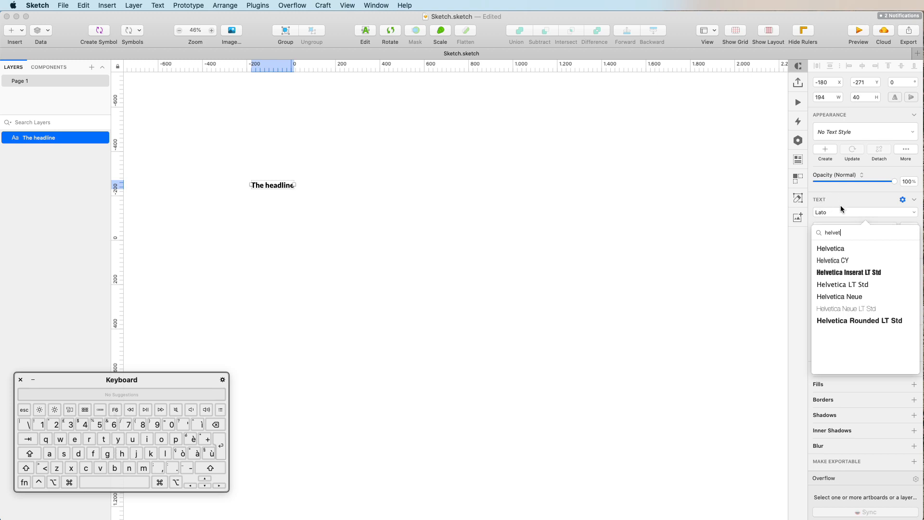
mouse_move(849, 261)
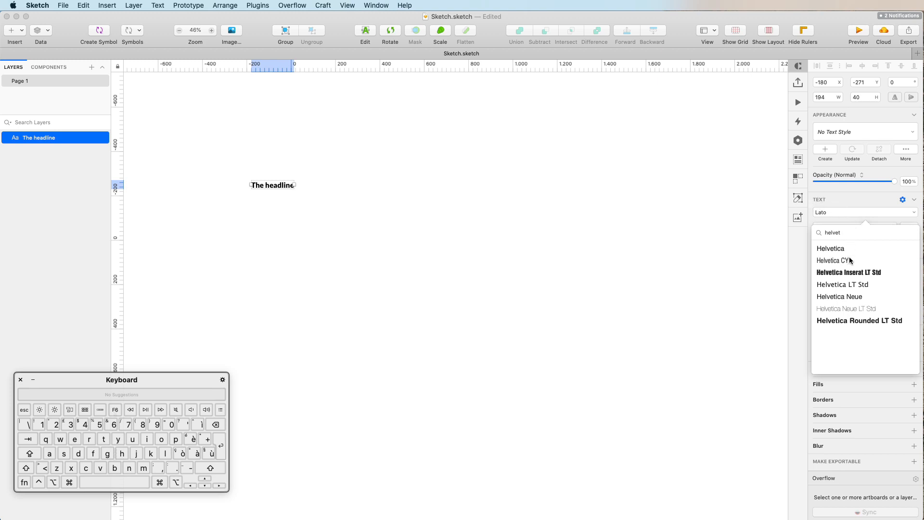
mouse_move(851, 296)
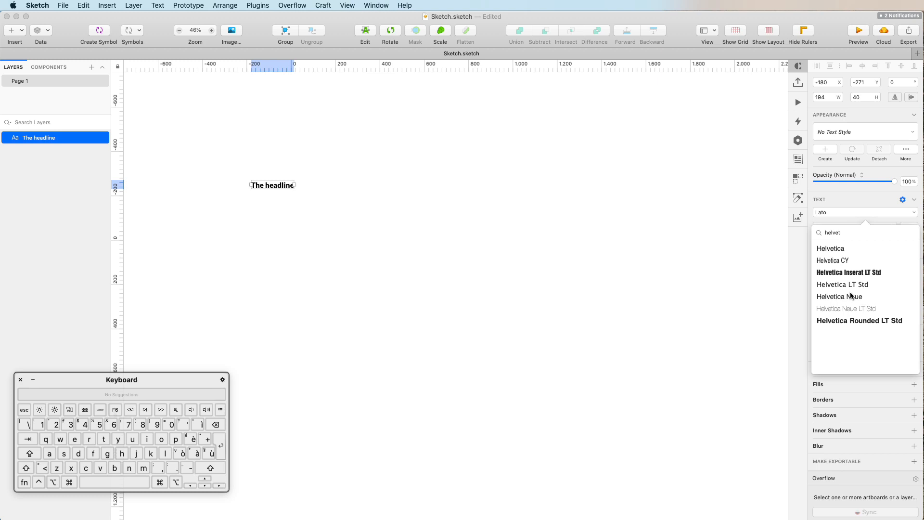
click(848, 271)
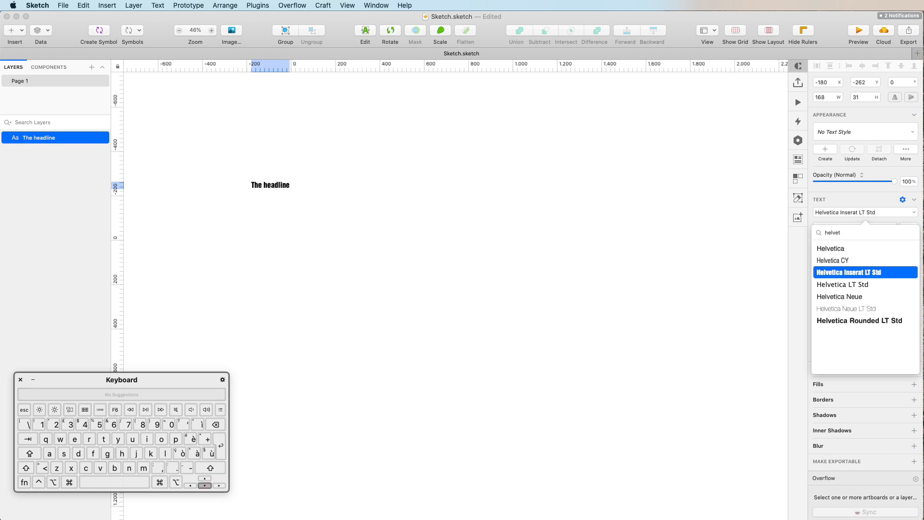
click(865, 284)
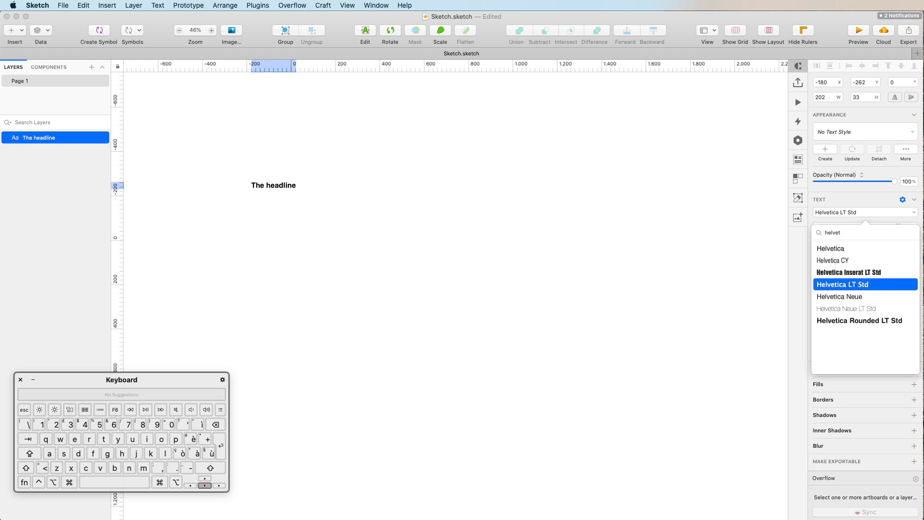
click(864, 271)
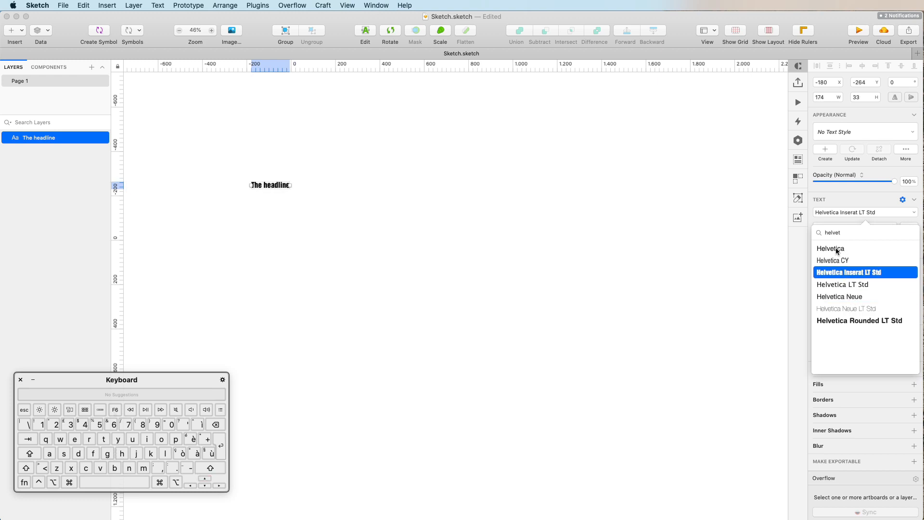
click(830, 248)
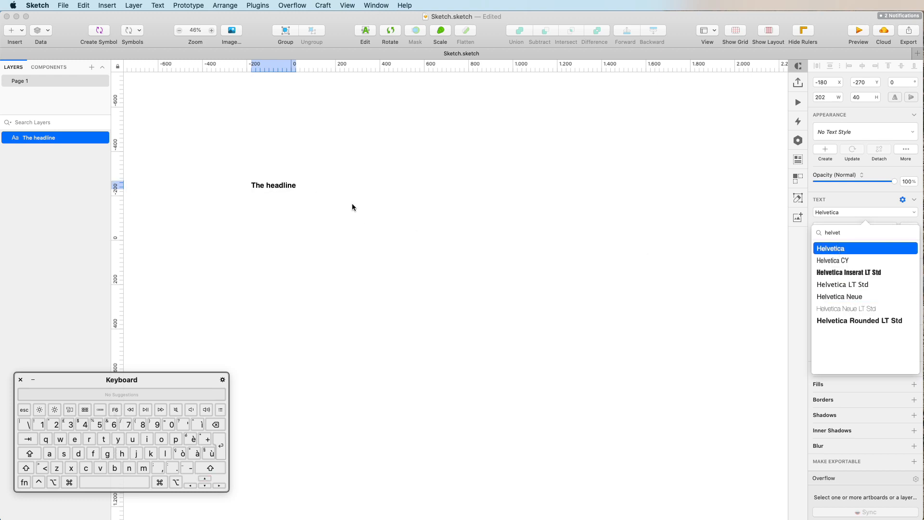
Keep Helvetica and enlarge the headline's font size, entering 62 on the way to 131.
click(829, 247)
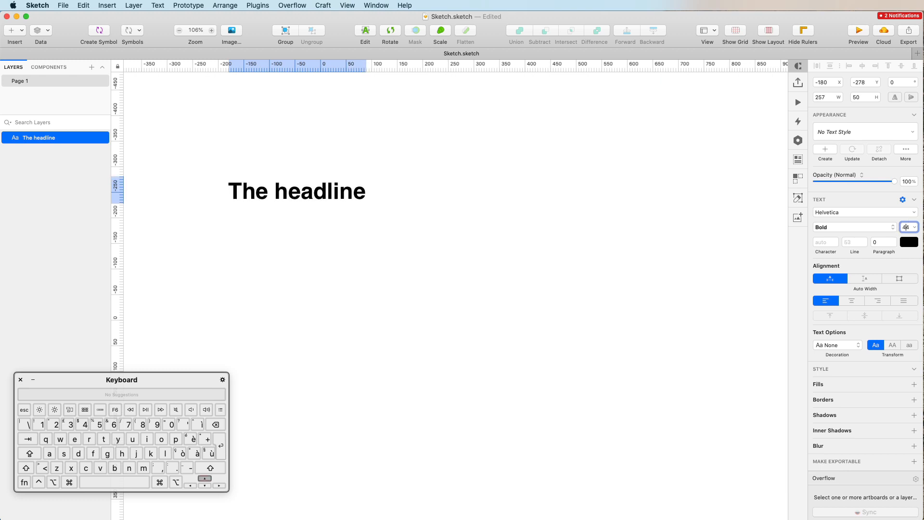
text(62)
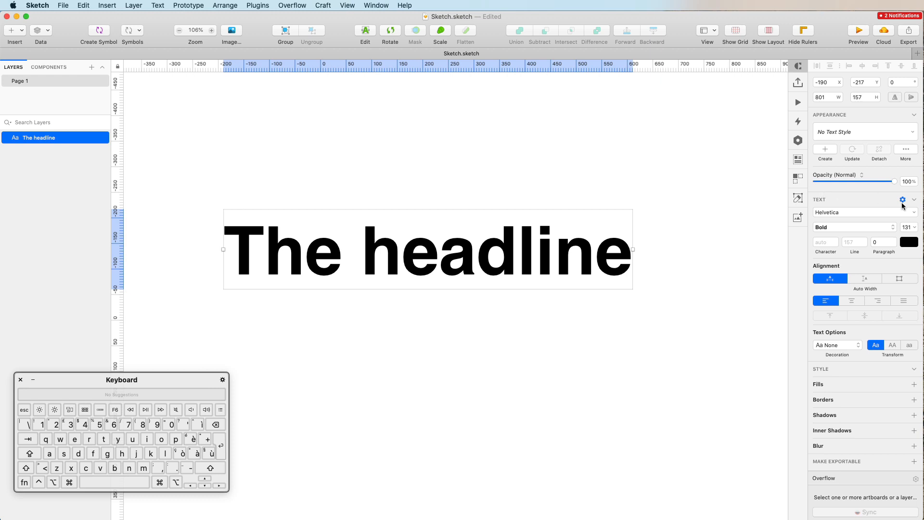
mouse_move(831, 296)
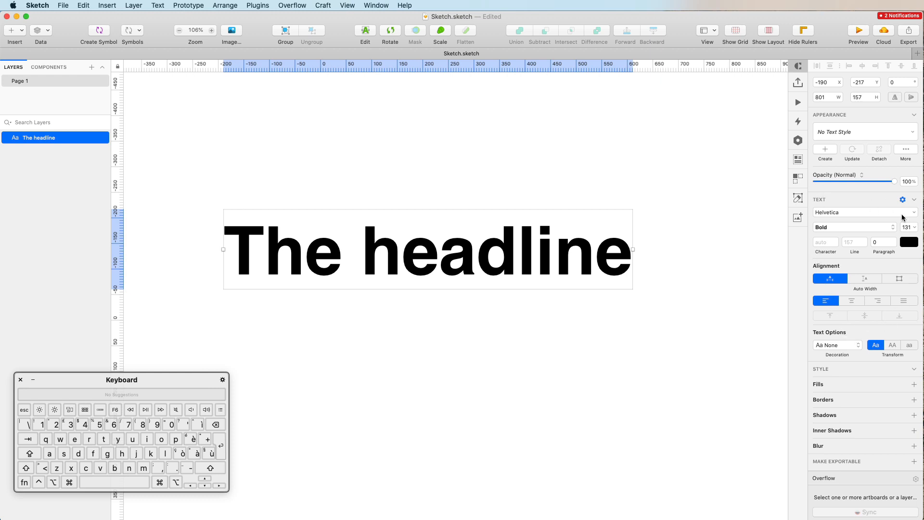
mouse_move(853, 227)
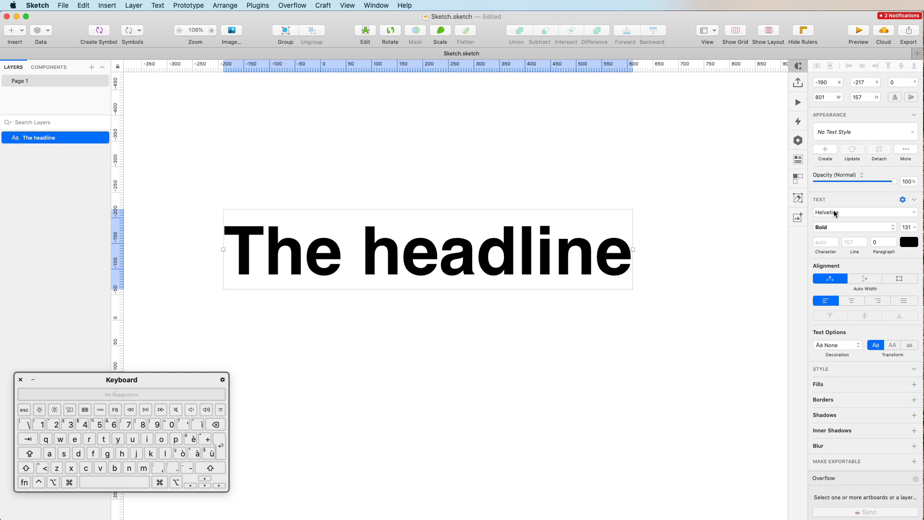
mouse_move(832, 230)
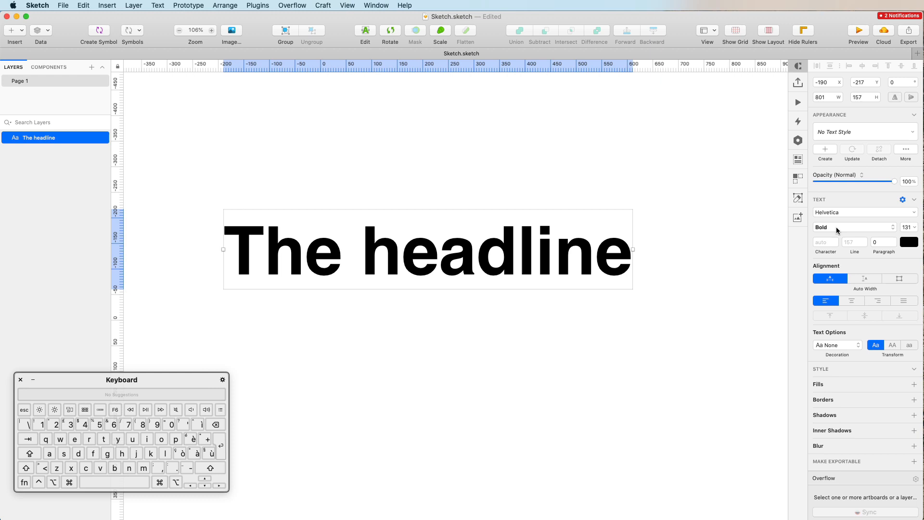
Change the headline's Helvetica weight from Bold to Regular after briefly trying Light.
click(855, 226)
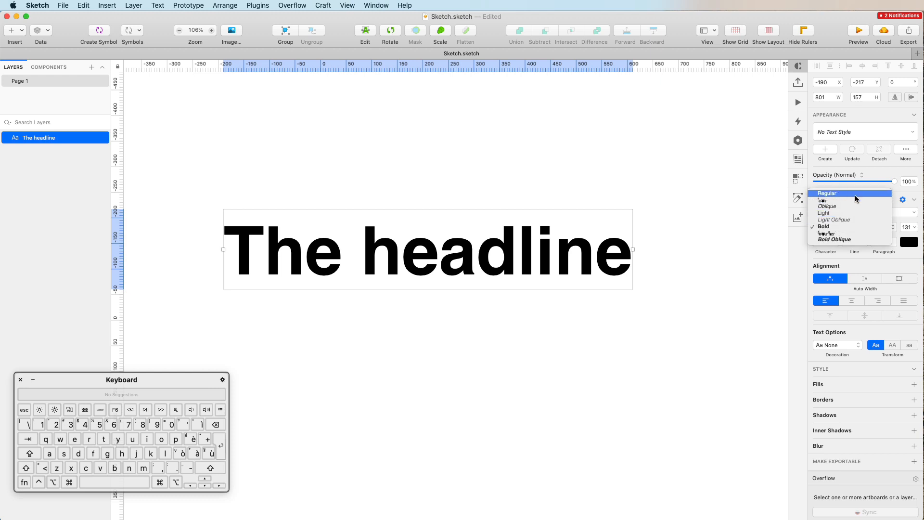
mouse_move(850, 213)
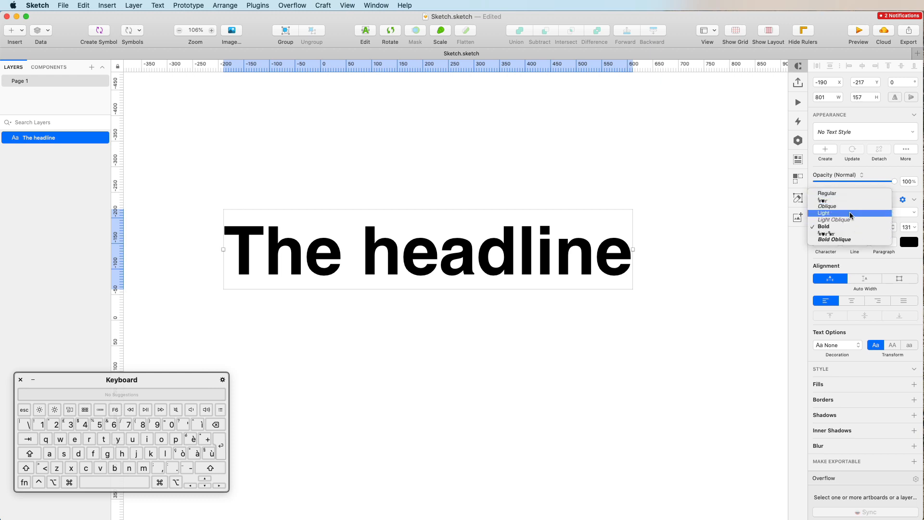
click(824, 213)
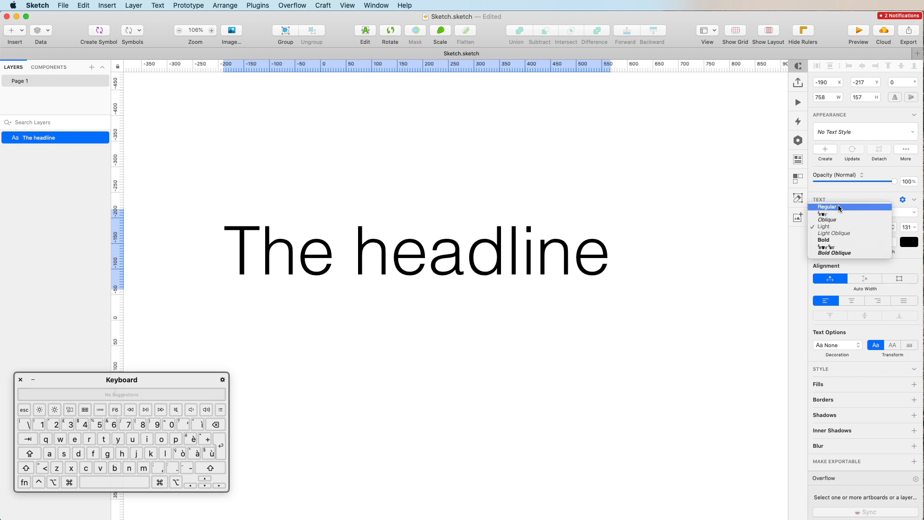
click(827, 206)
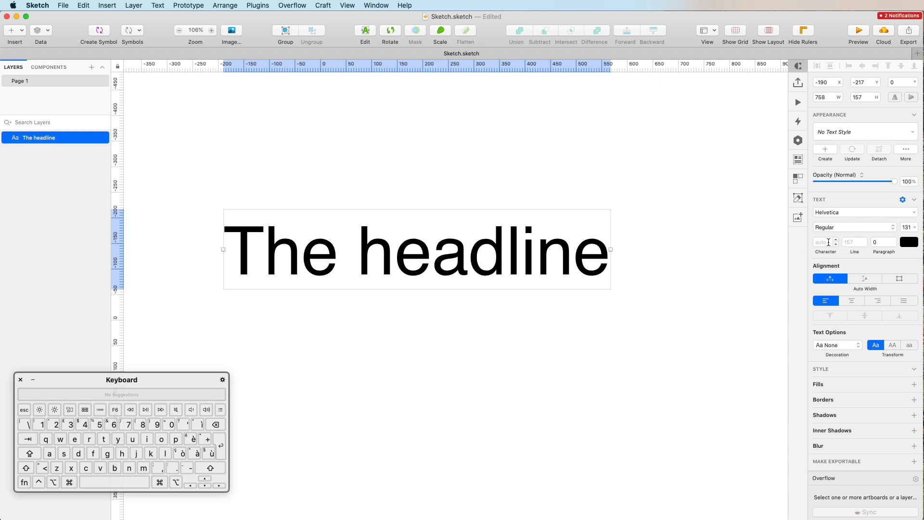
mouse_move(859, 221)
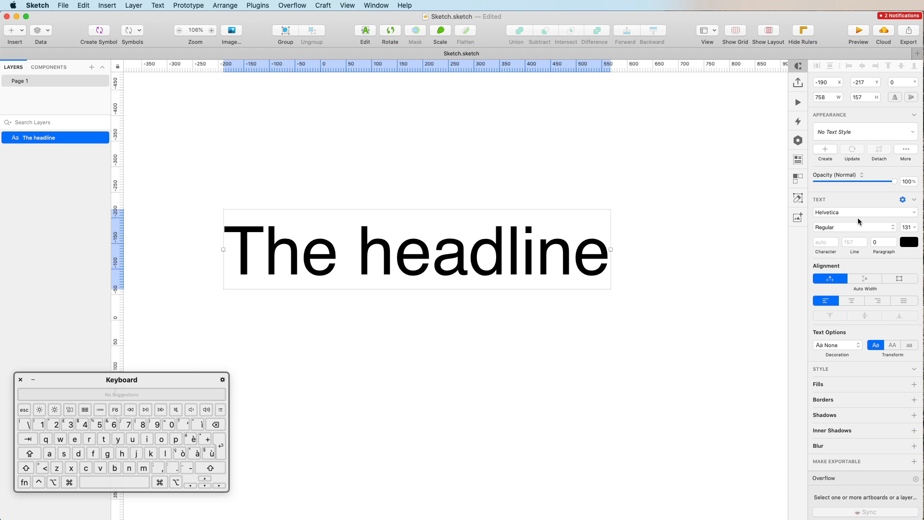
click(852, 227)
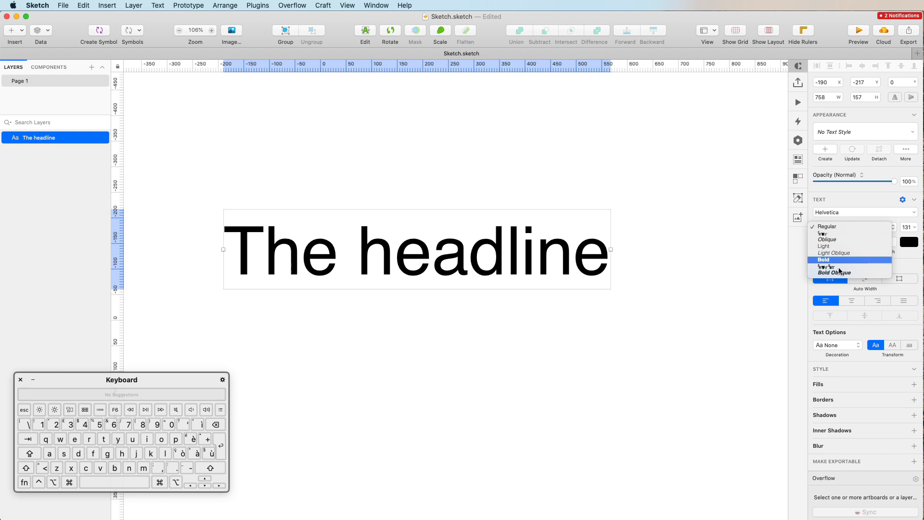
mouse_move(819, 234)
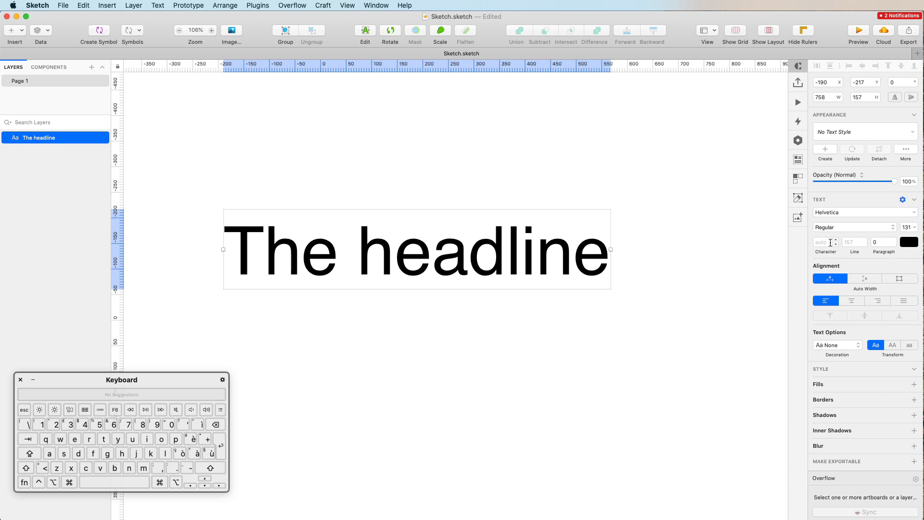
Give the headline 29 letter spacing and make a LABEL copy below it for comparison.
text(29)
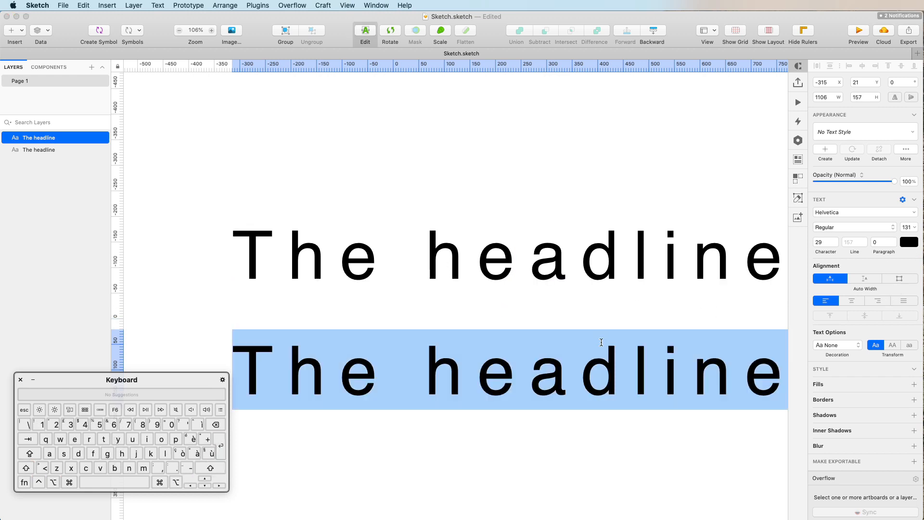
text(LABEL)
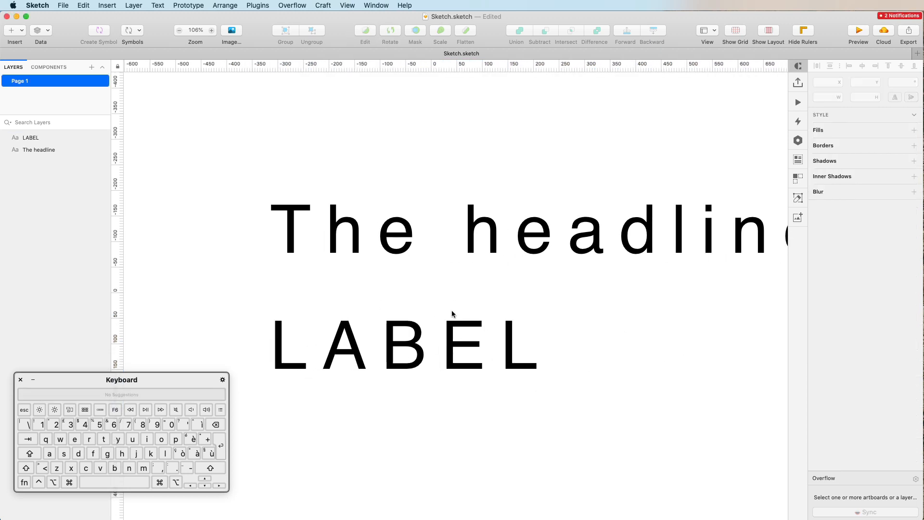
click(404, 343)
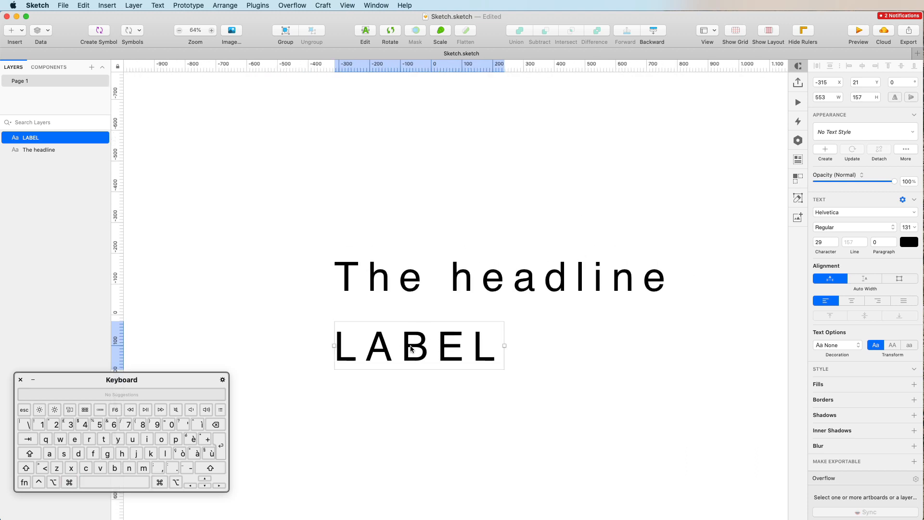
mouse_move(429, 352)
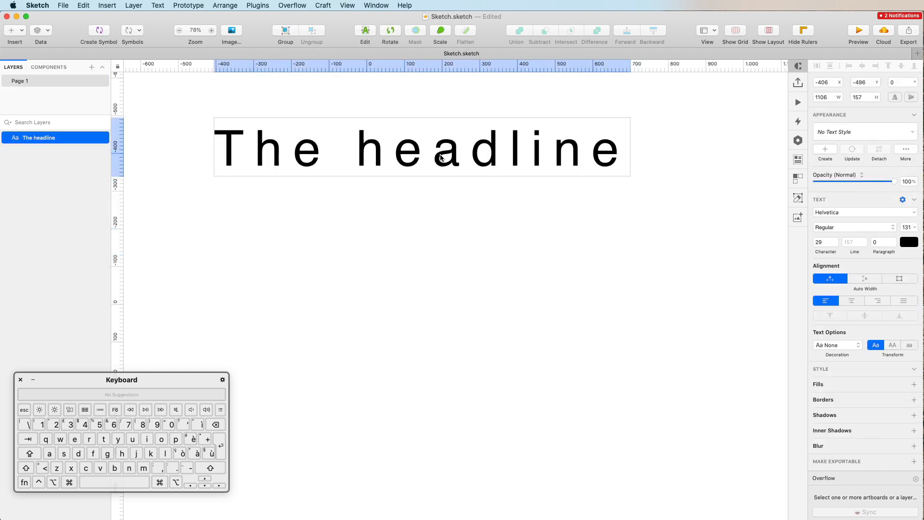
Enter 0 as the headline's character spacing.
click(824, 241)
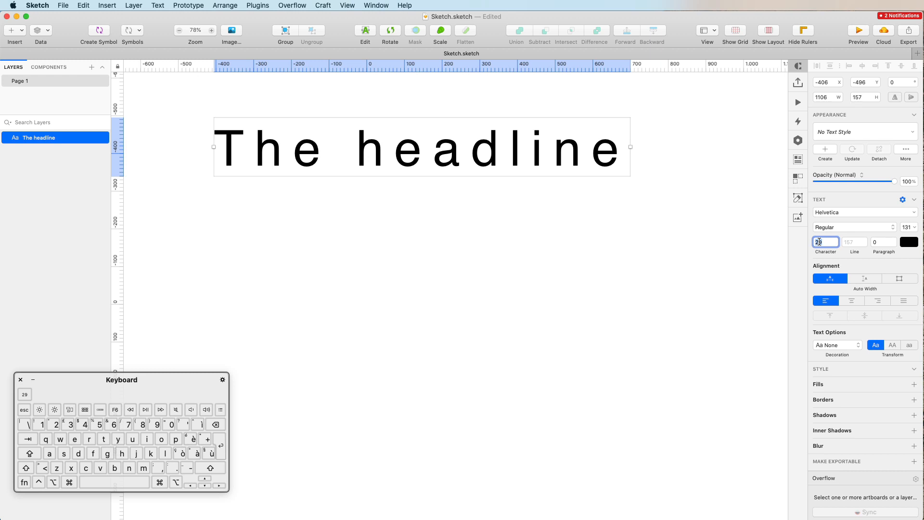
text(0)
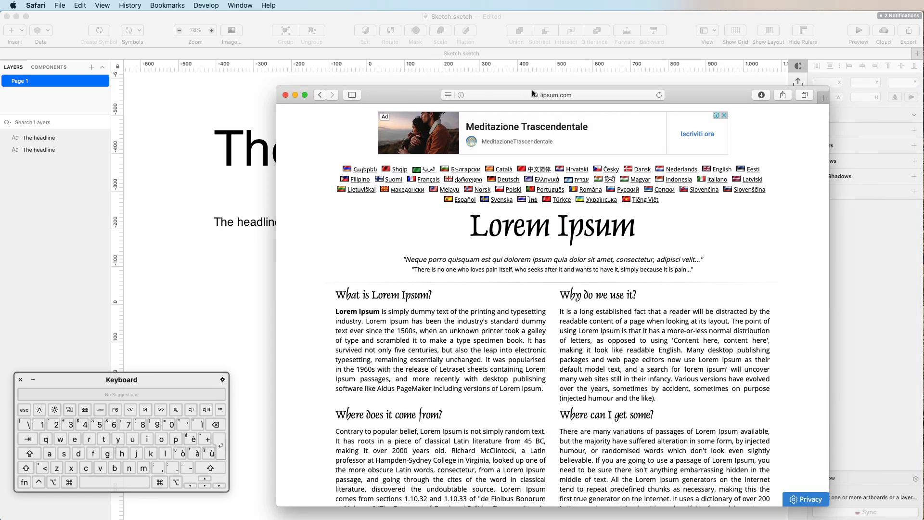
Paste the Lorem Ipsum paragraph from lipsum.com into the small text layer and narrow its box.
scroll(down, 3)
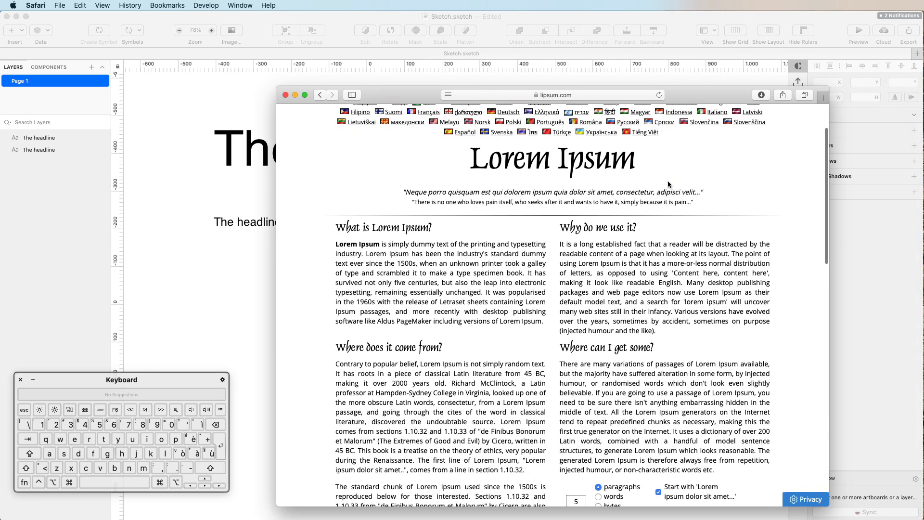
scroll(down, 3)
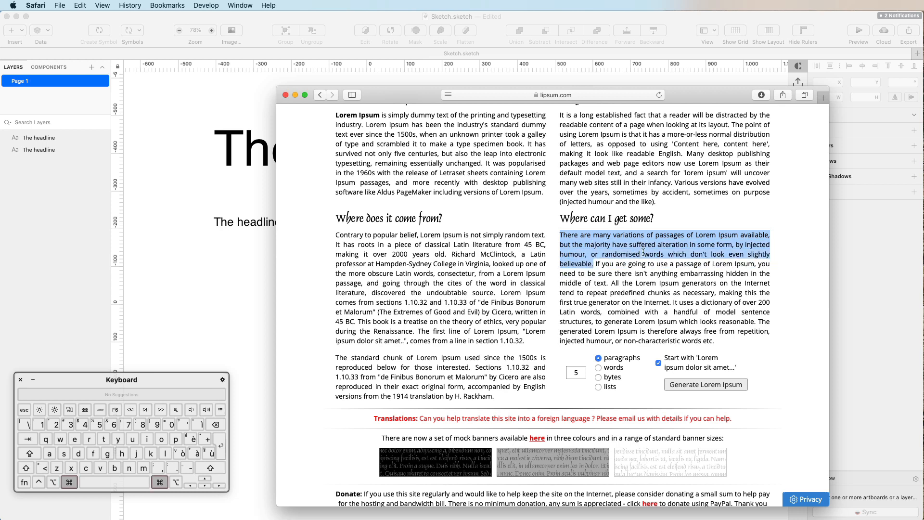
scroll(down, 3)
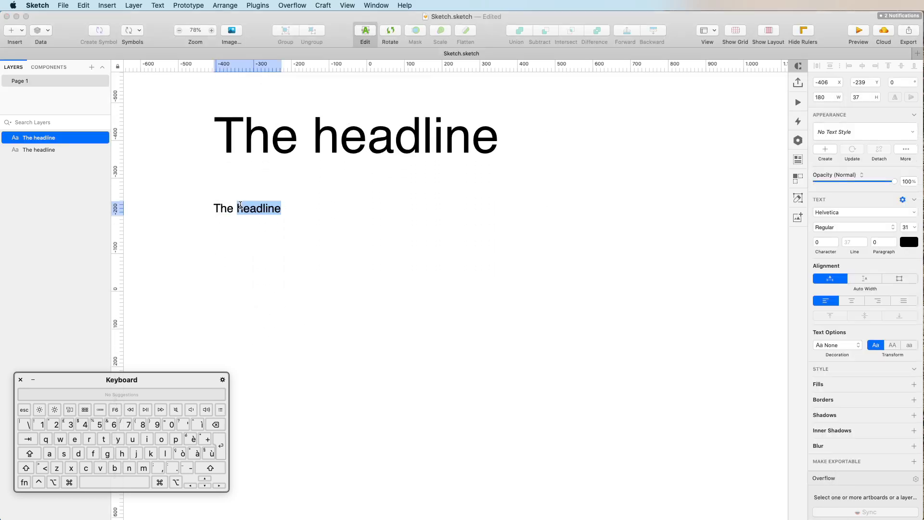
text(There are many variations of passages of Lorem Ipsum available, but the majority have suffered alteration in some form, by injected)
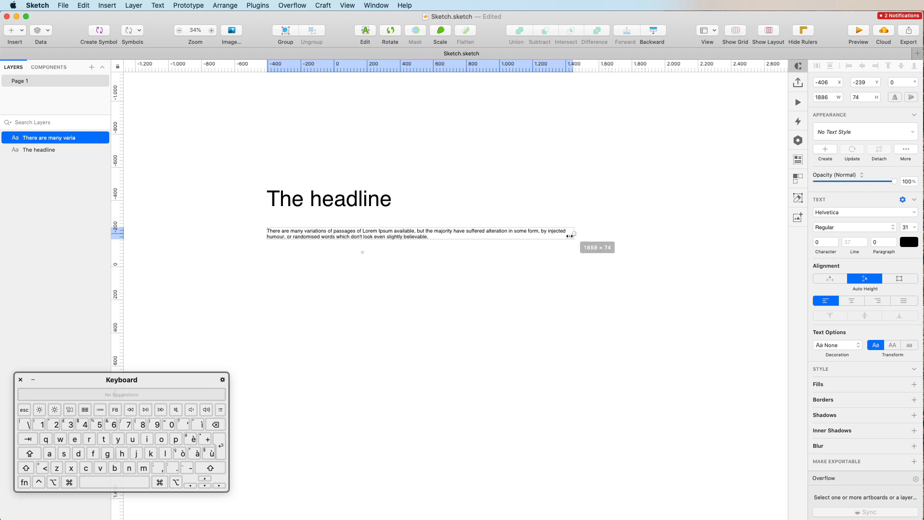
drag(572, 233, 414, 239)
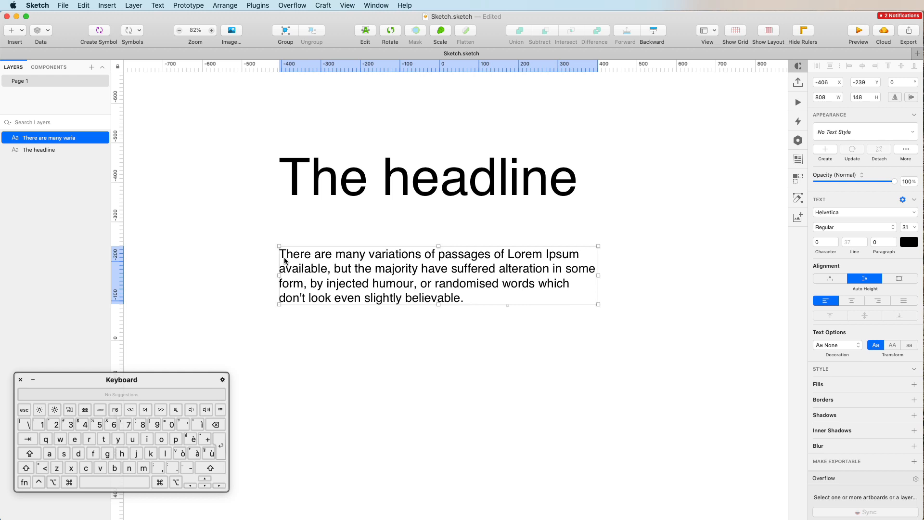
mouse_move(388, 258)
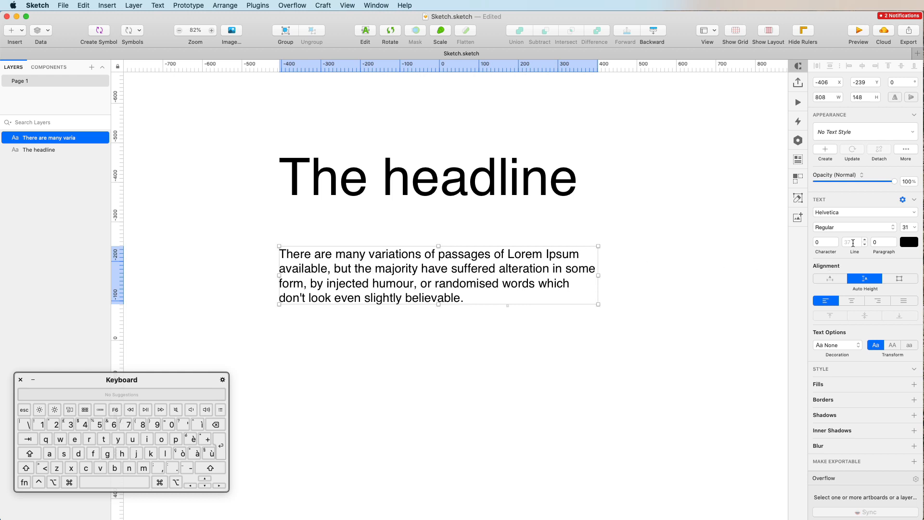
Try paragraph line heights 42, 7 and 27, settling on 77.
click(852, 242)
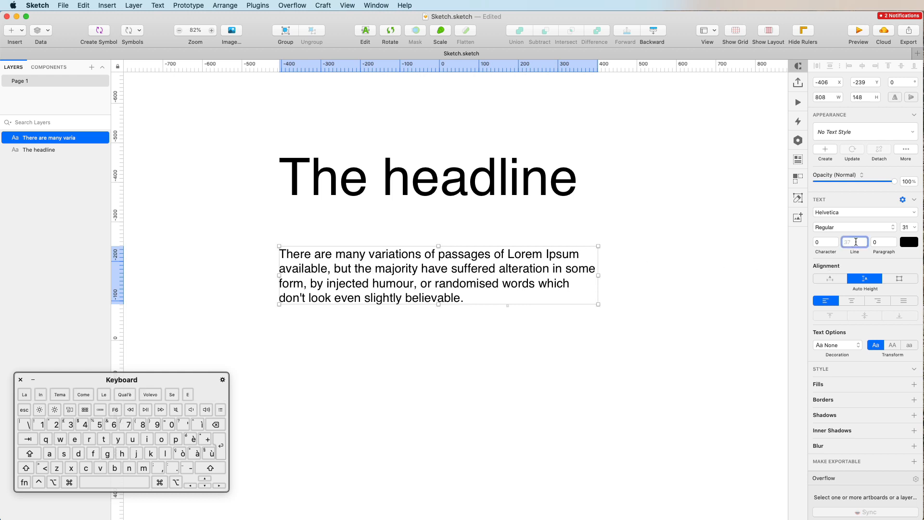
text(42)
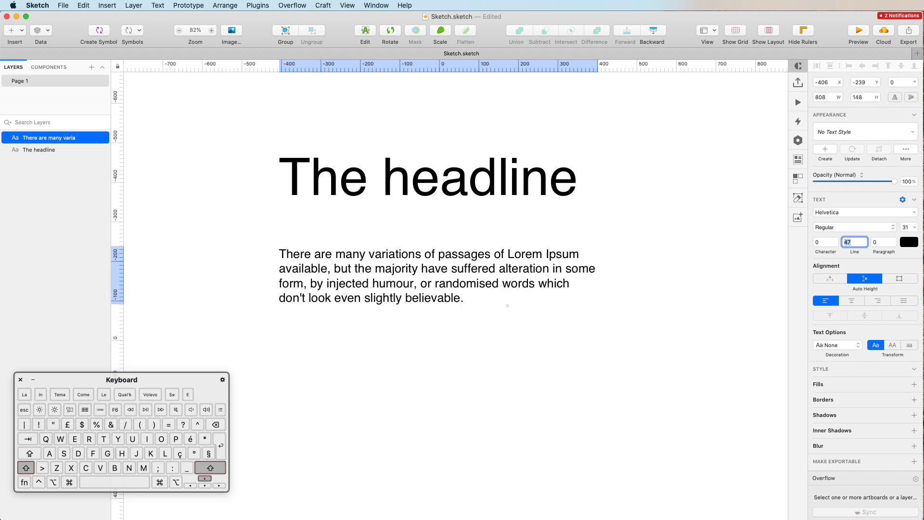
text(7)
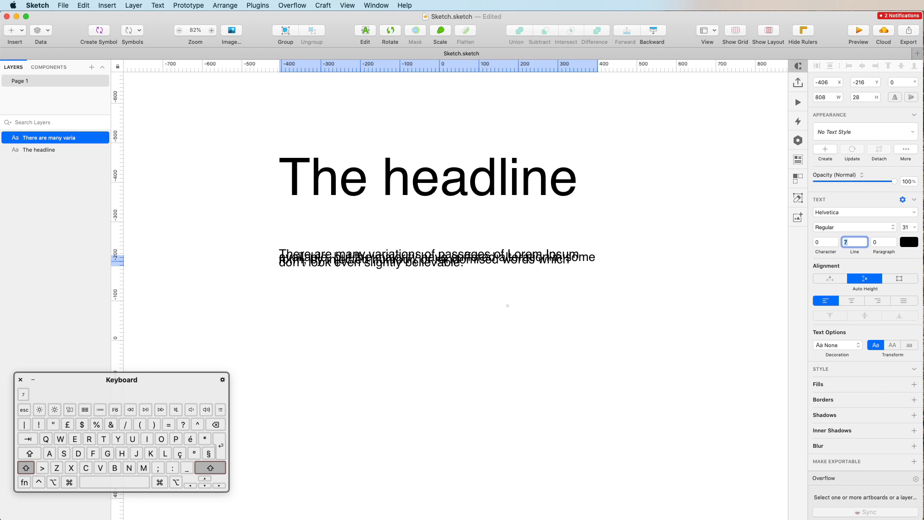
text(27)
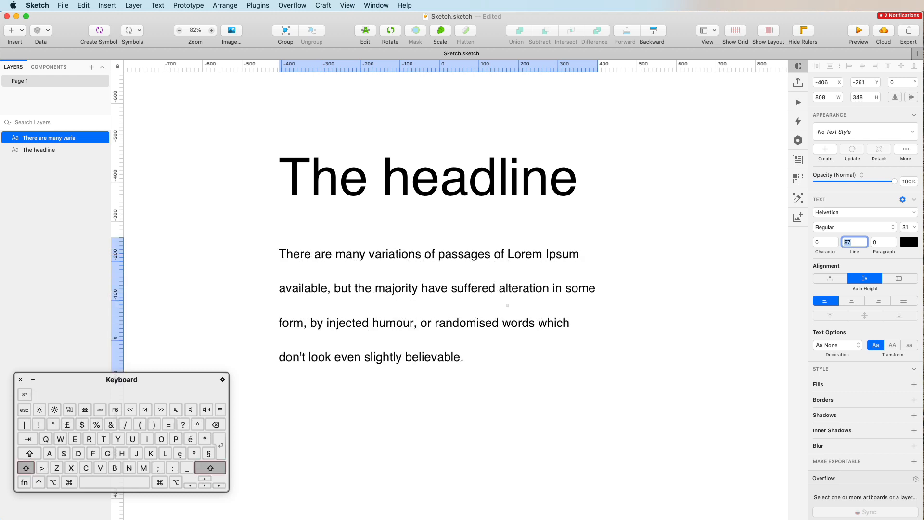
text(77)
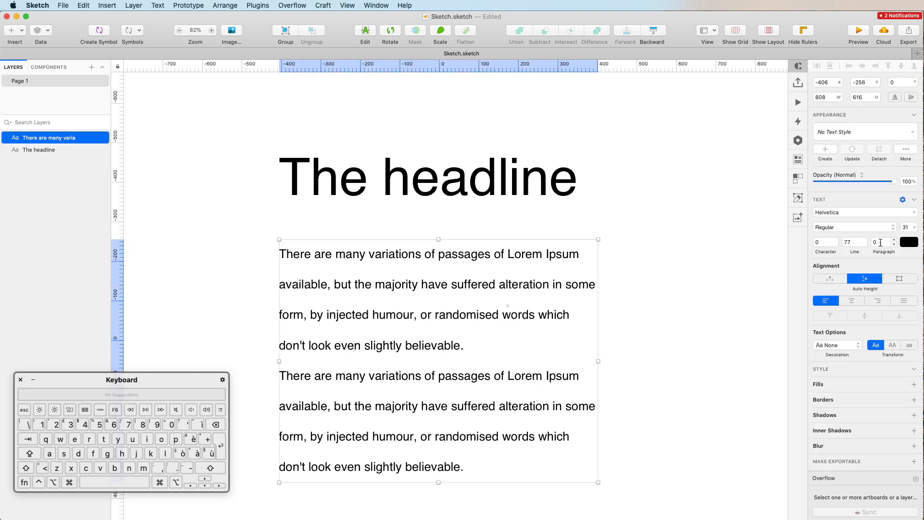
Enter spacing values 5, 30, 53 and 47, ending with a 69 paragraph gap.
text(5)
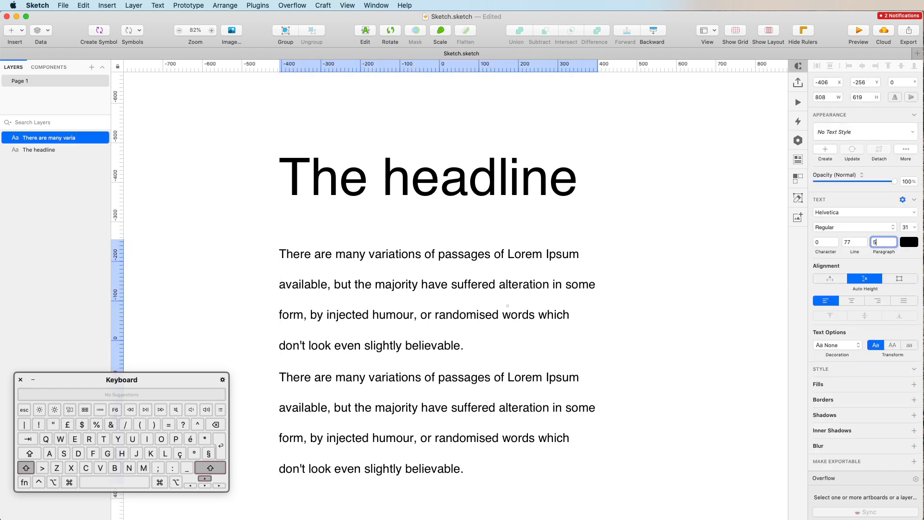
text(30)
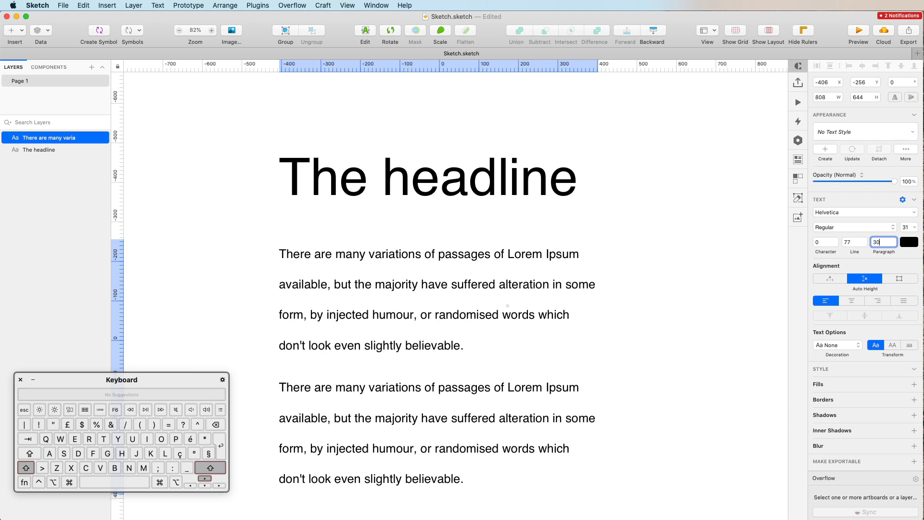
text(53)
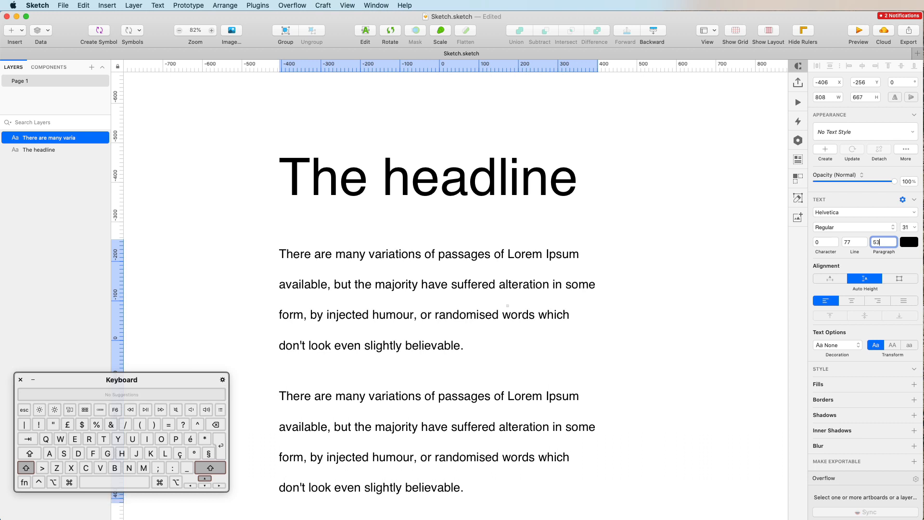
text(47)
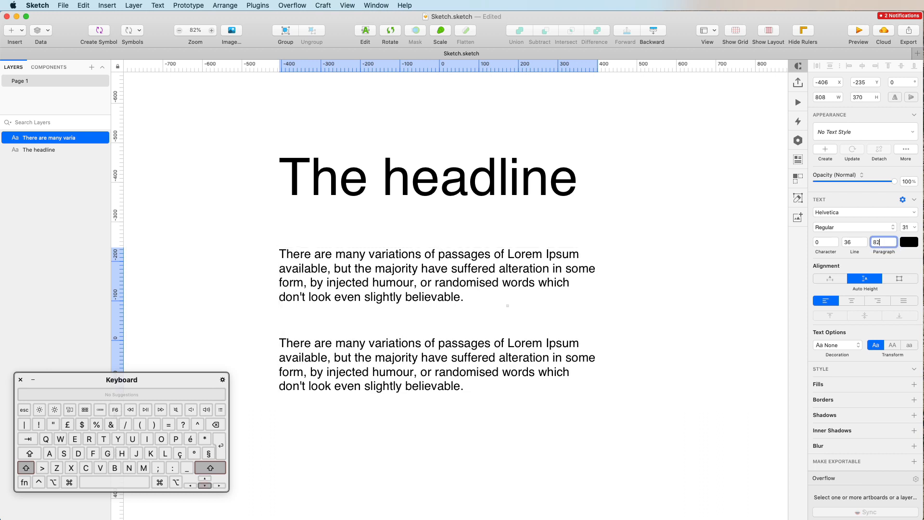
text(69)
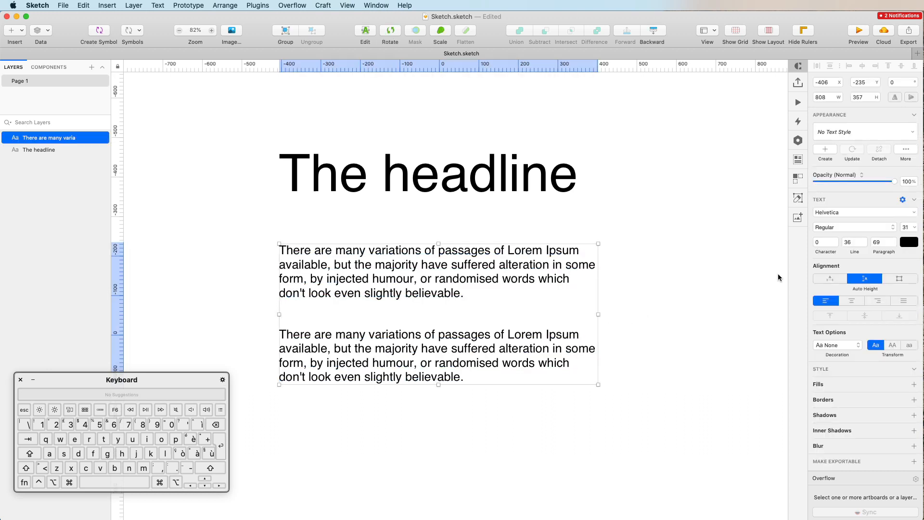
mouse_move(864, 278)
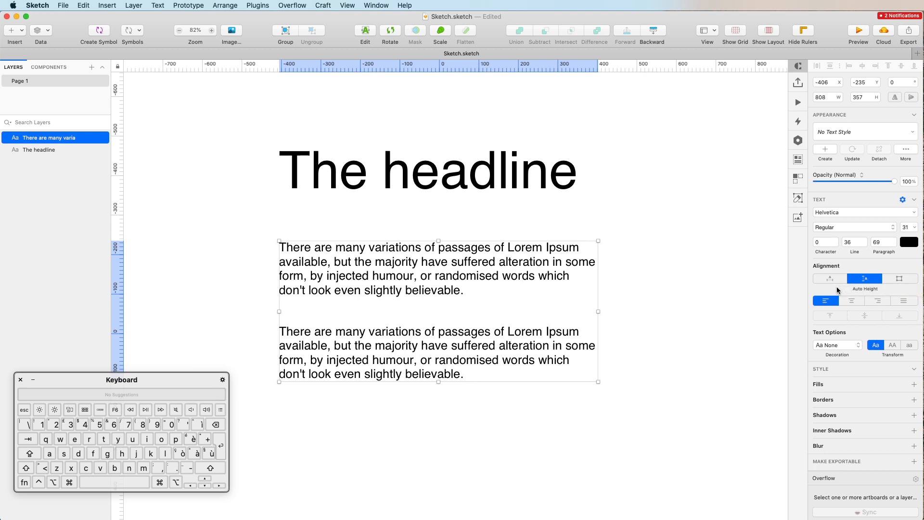
mouse_move(841, 280)
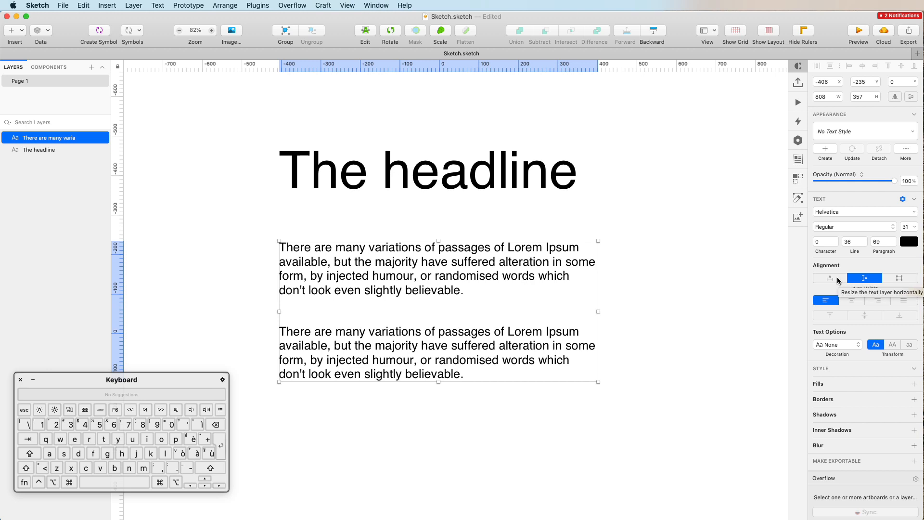
Put the paragraphs on unwrapped lines, then drag the box to a fixed 1073-wide size.
click(829, 277)
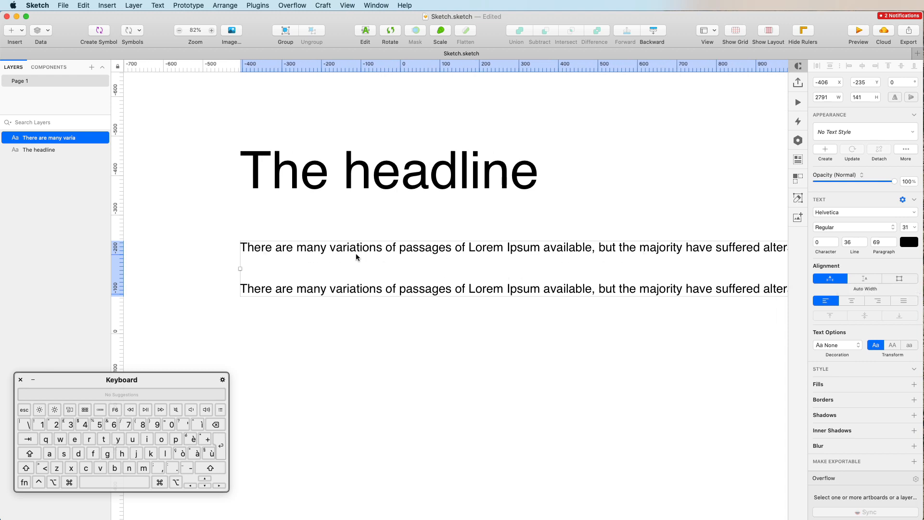
scroll(right, 3)
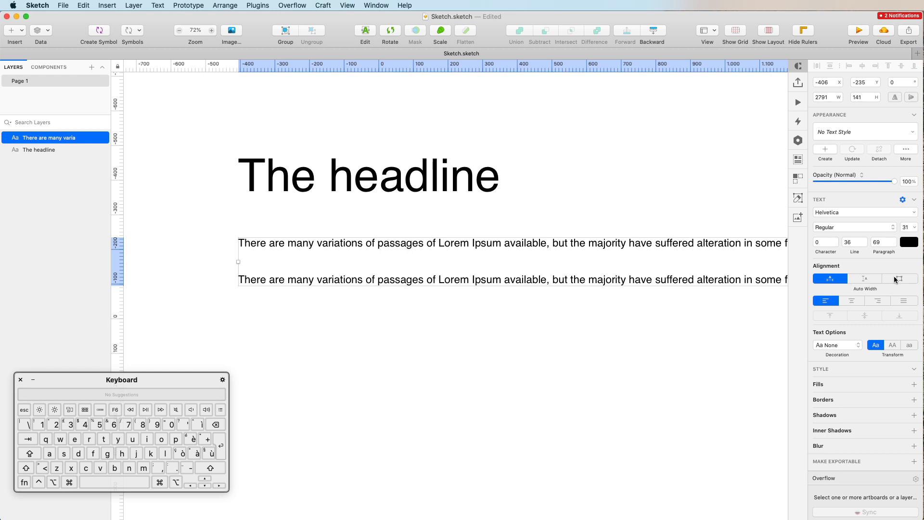
mouse_move(902, 278)
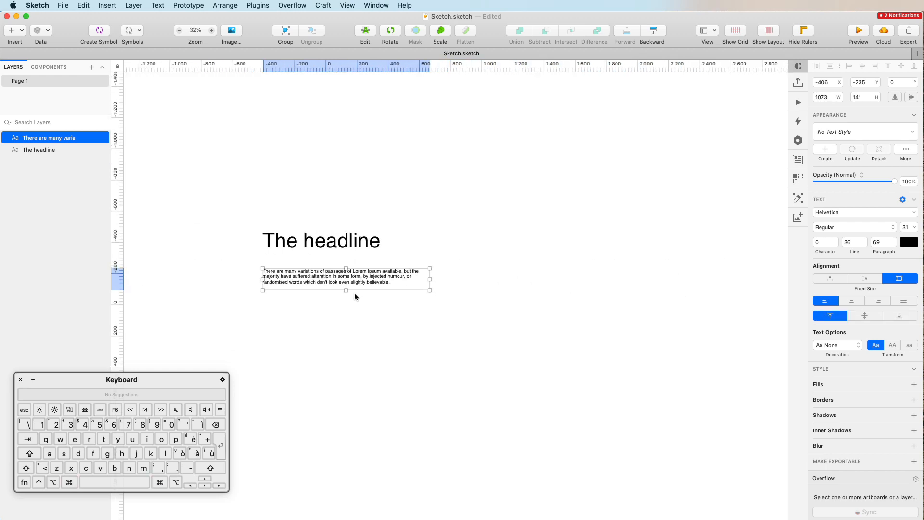
drag(346, 289, 346, 324)
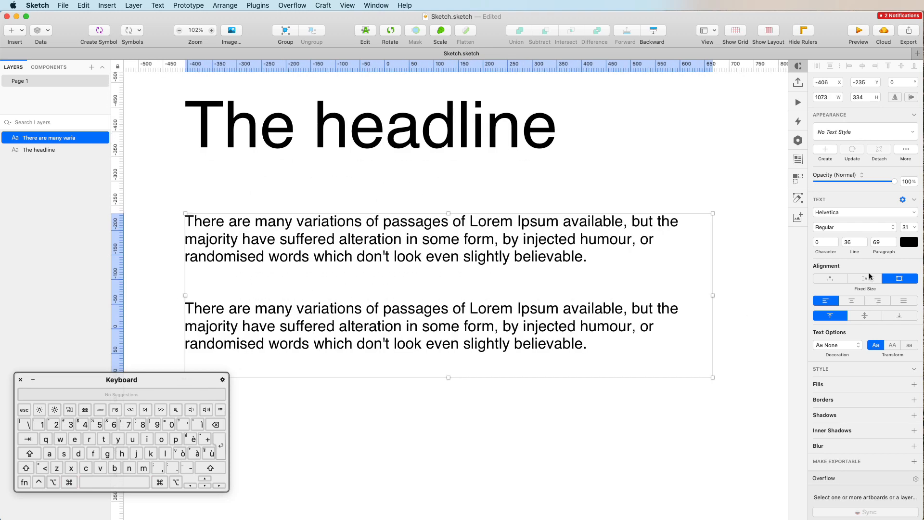
mouse_move(898, 278)
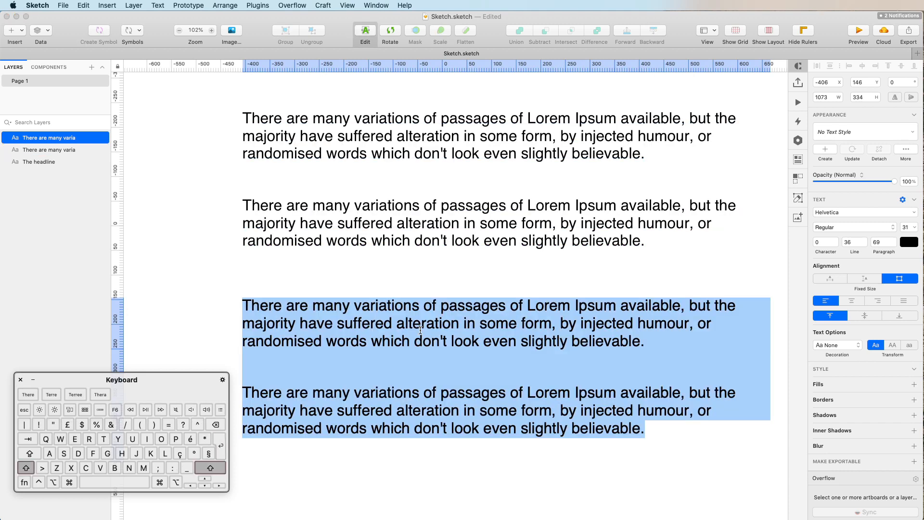
Add a 'Label' text layer below the paragraphs, narrow its box and set it to Auto Width.
text(Label)
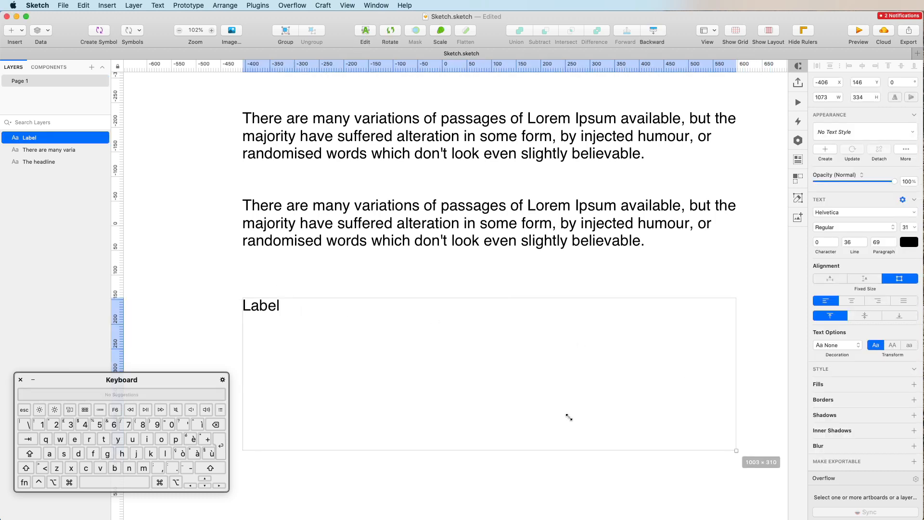
drag(736, 451, 273, 330)
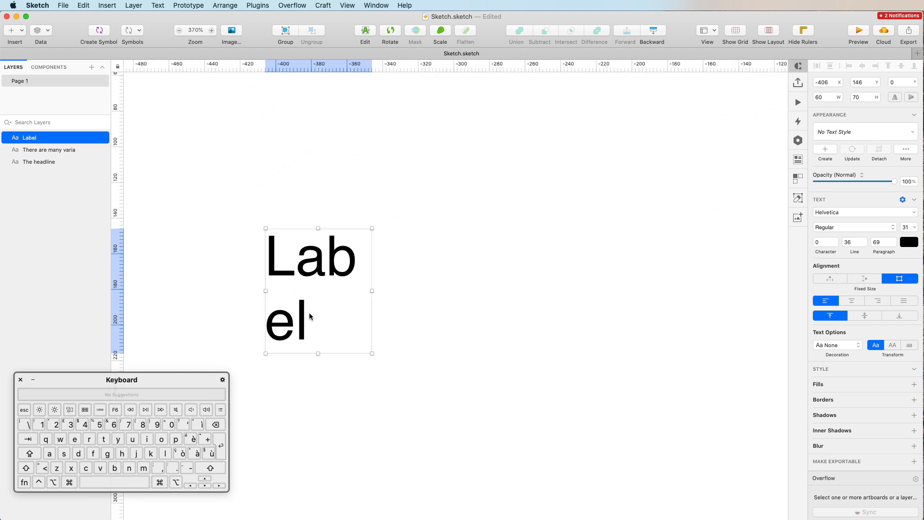
click(829, 277)
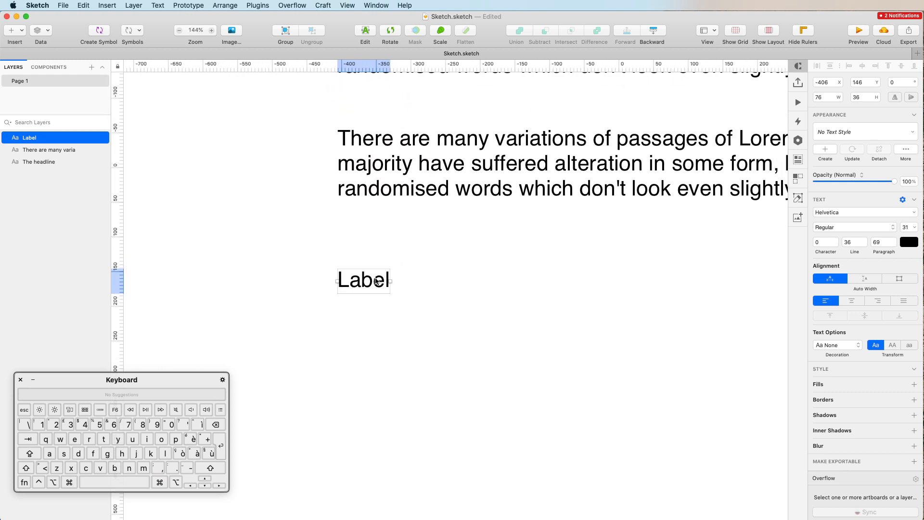
scroll(down, 3)
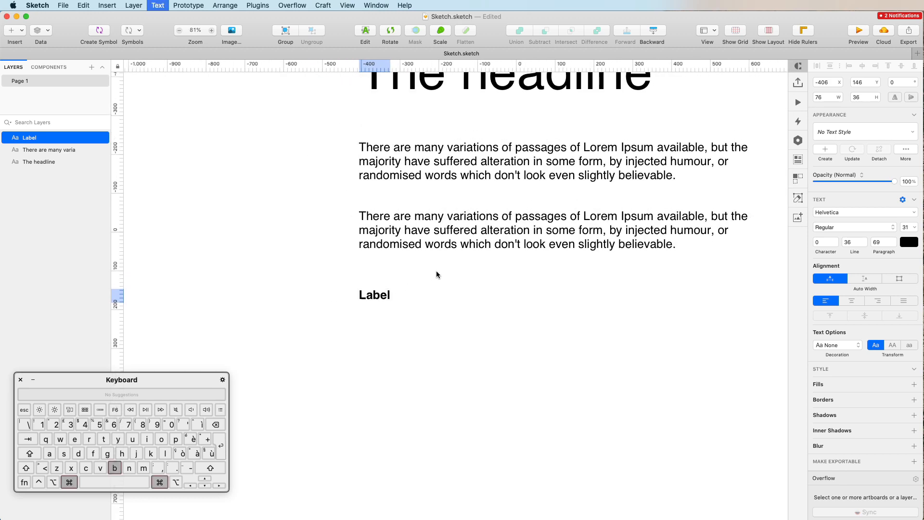
Make the Label text bold, briefly trying italic and underline on it.
key(cmd+b)
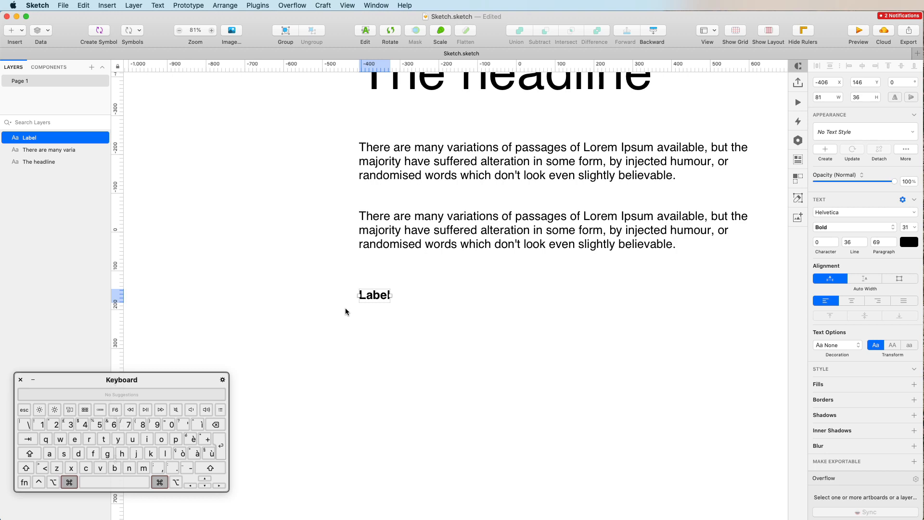
click(853, 227)
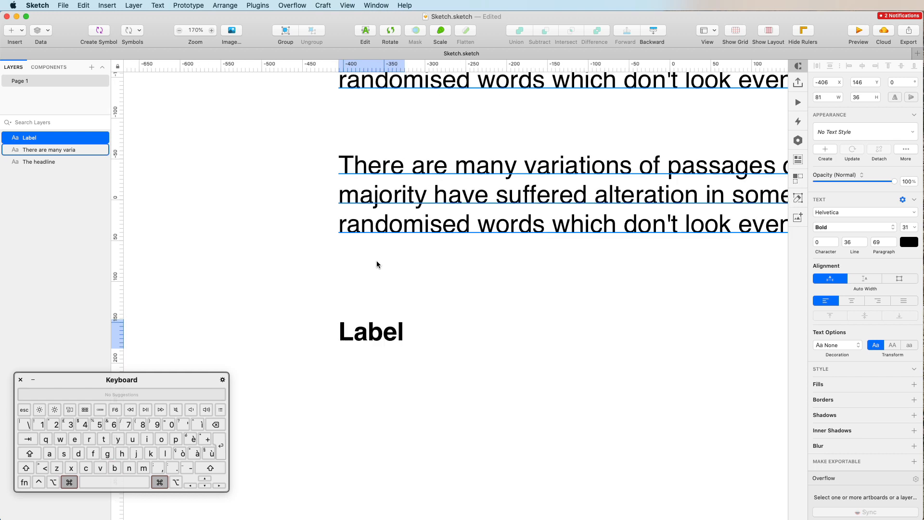
click(852, 227)
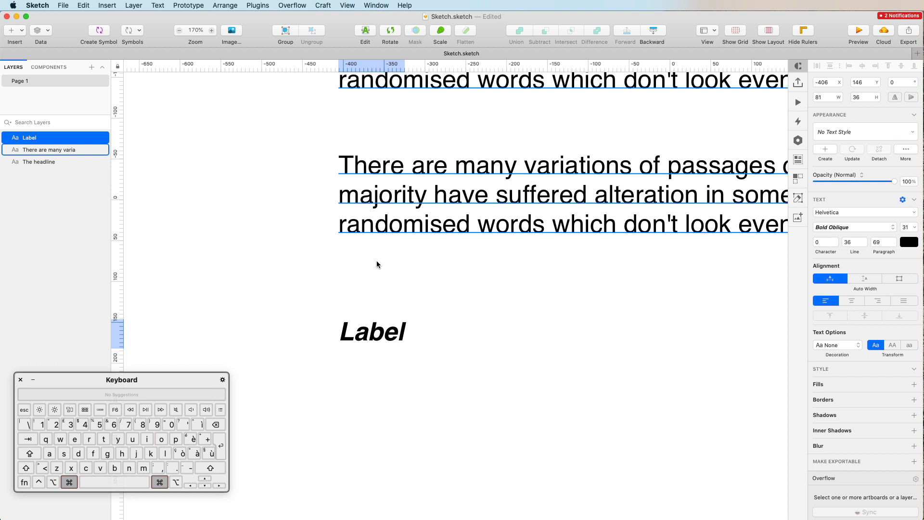
click(371, 330)
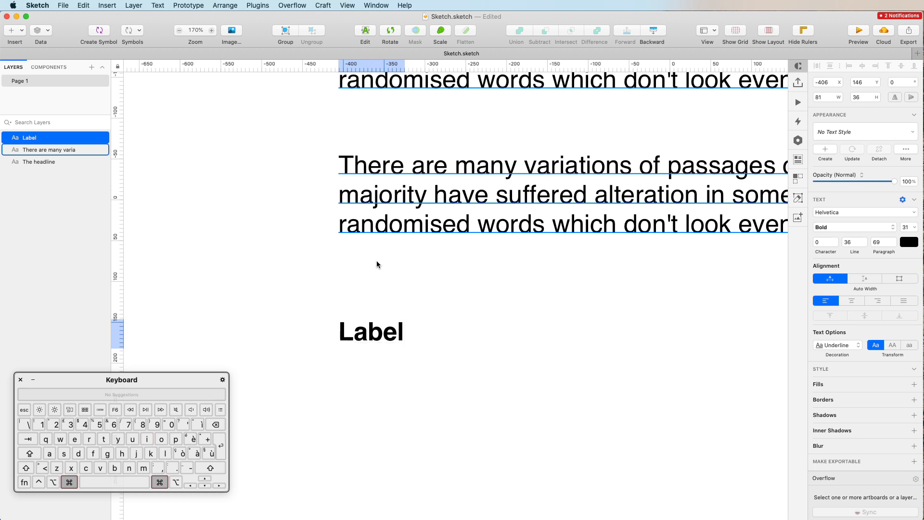
click(837, 345)
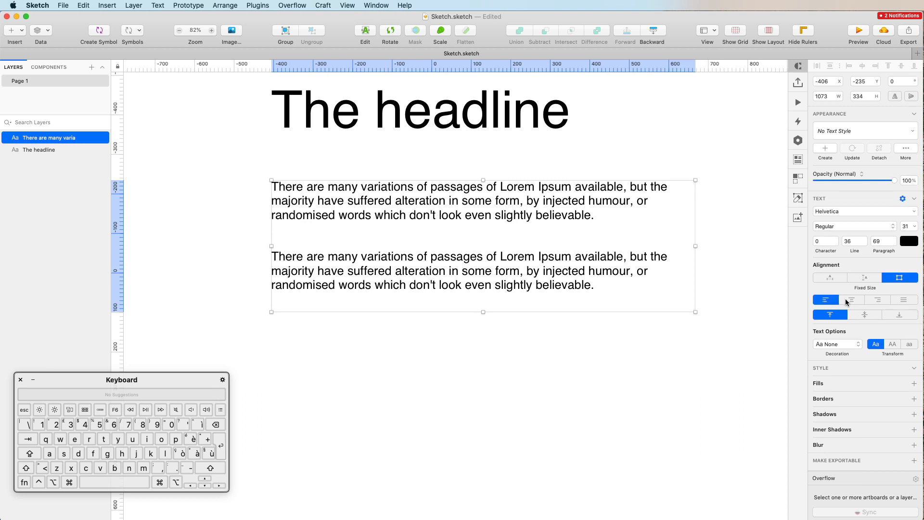
mouse_move(825, 300)
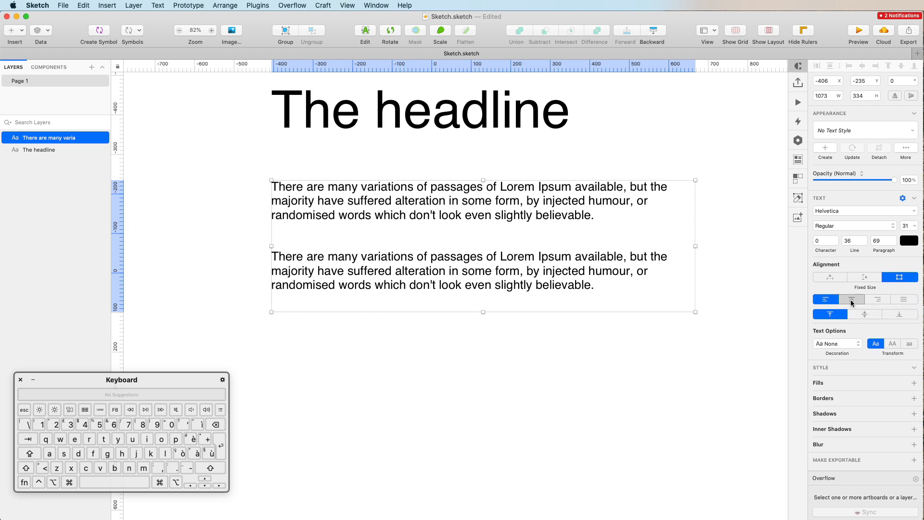
Try right and justified alignment on the paragraphs, then return them to left alignment.
click(876, 299)
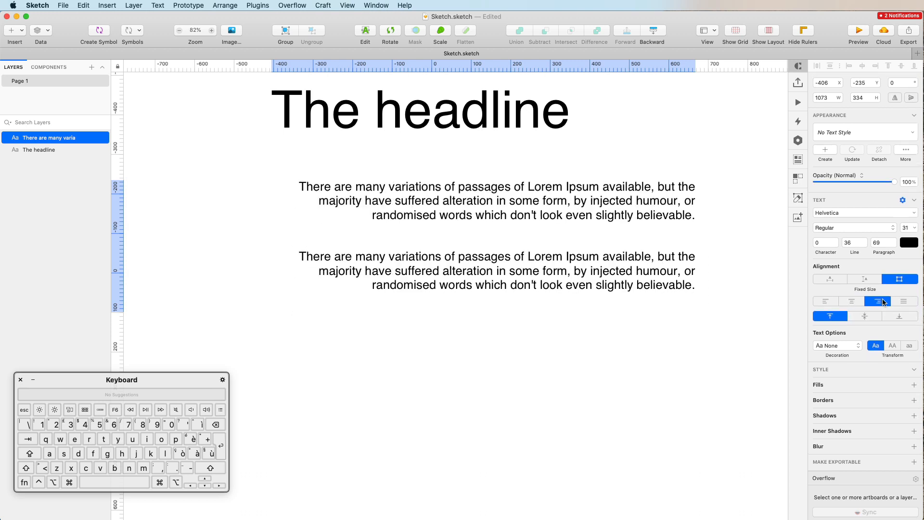
click(902, 300)
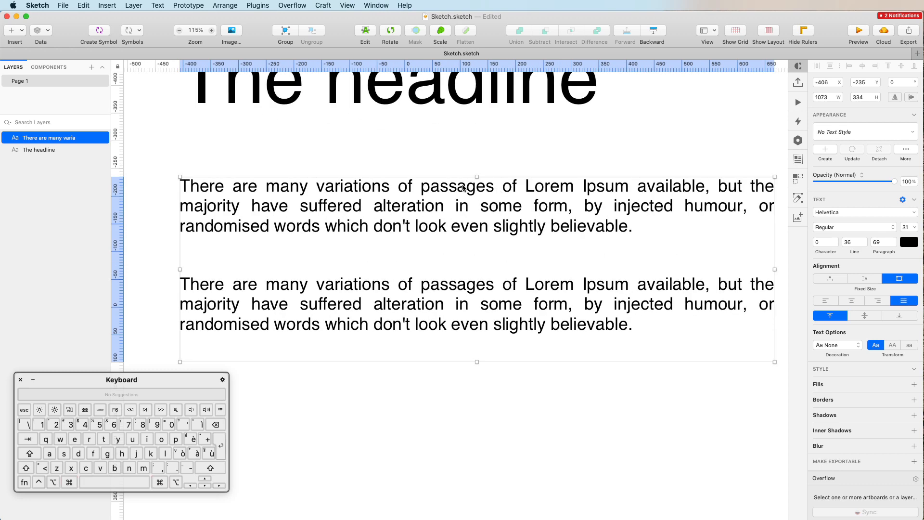
mouse_move(481, 324)
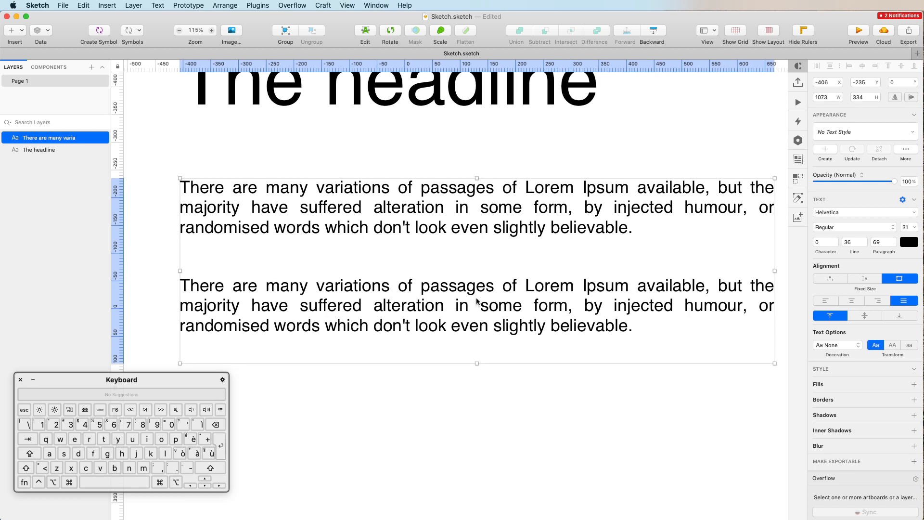
scroll(right, 3)
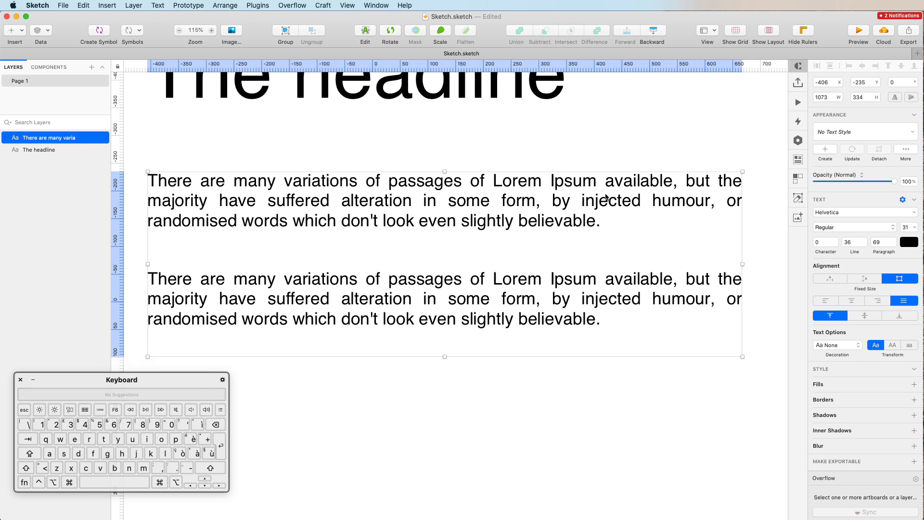
scroll(down, 3)
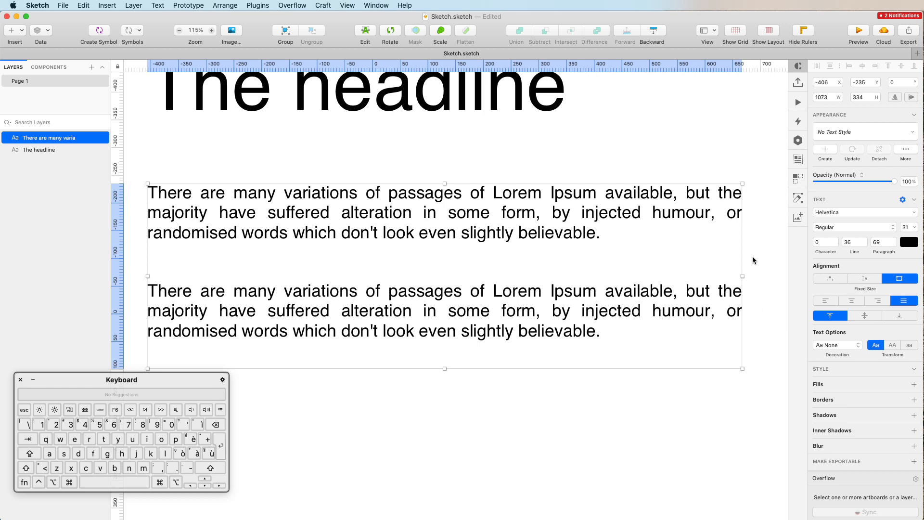
mouse_move(742, 320)
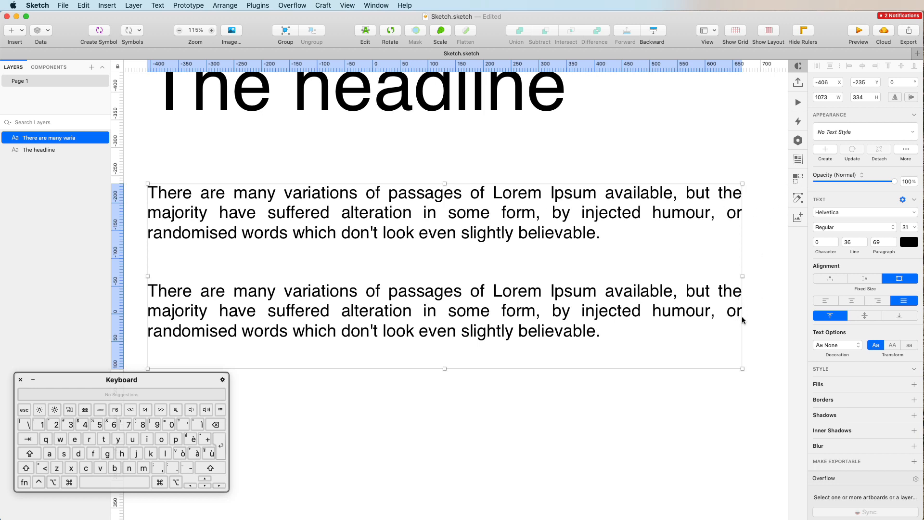
click(829, 300)
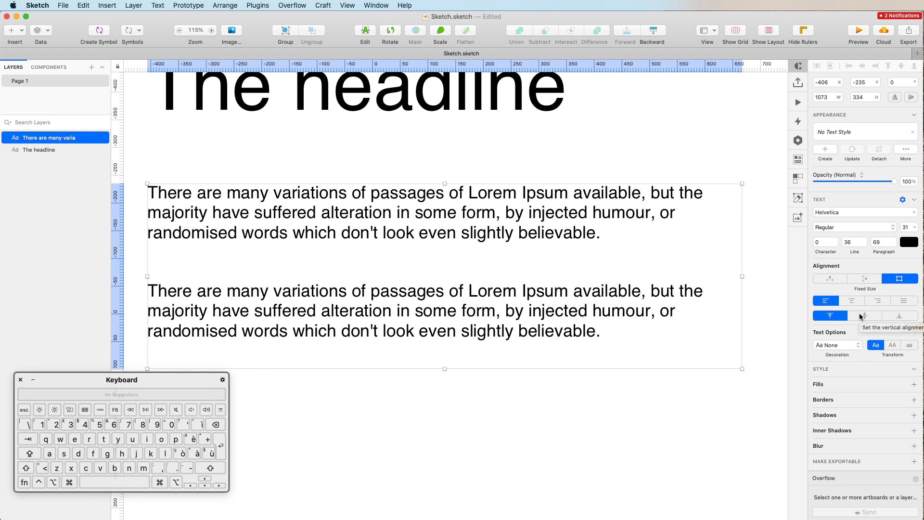
Vertically center the paragraphs, then align them to the bottom of their box.
click(864, 315)
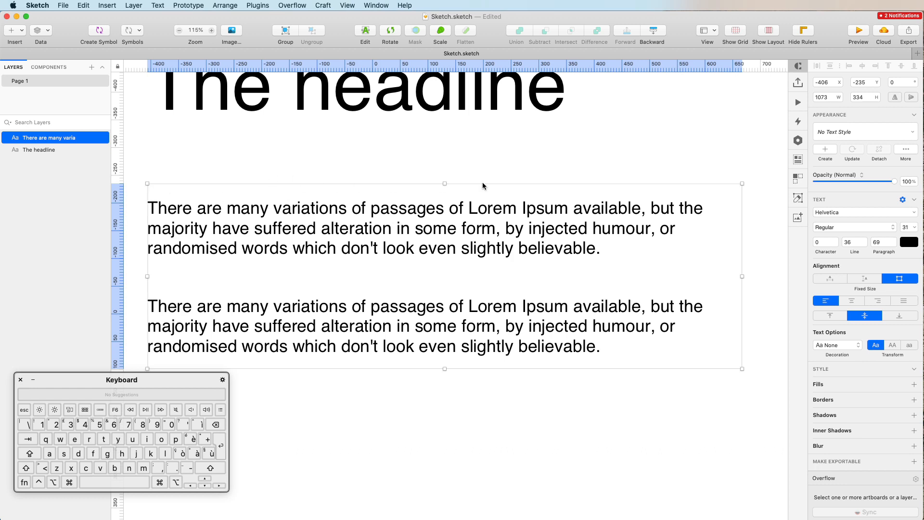
mouse_move(618, 219)
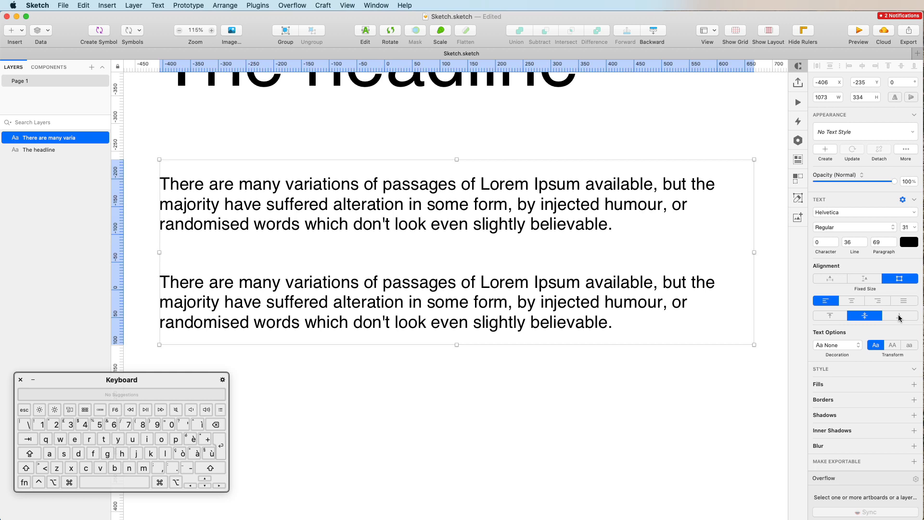
click(900, 315)
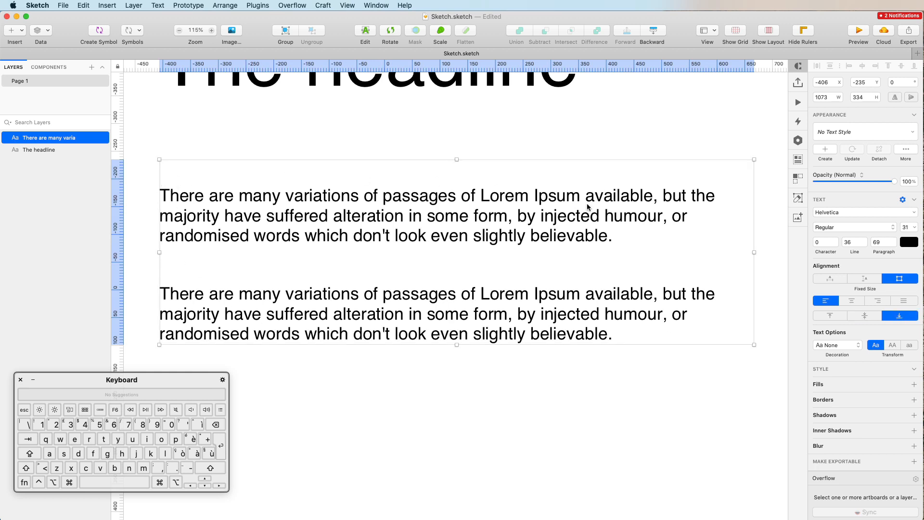
mouse_move(706, 330)
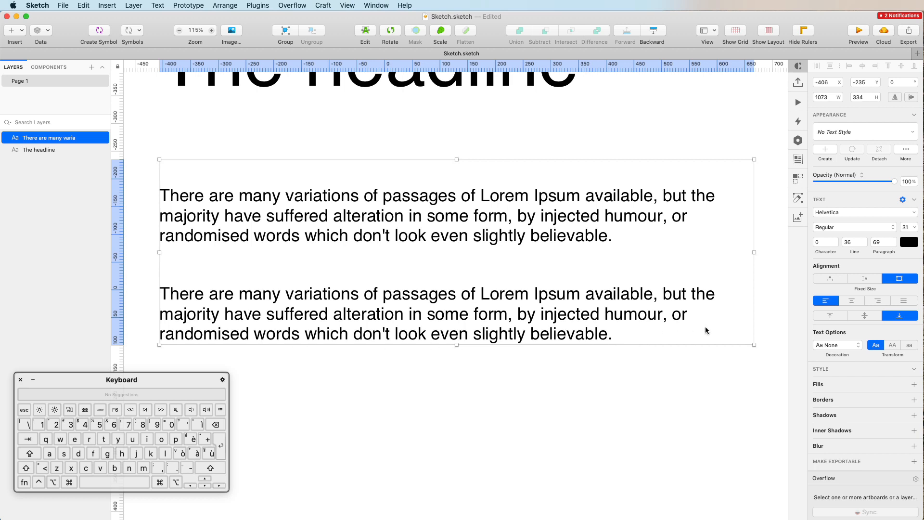
mouse_move(393, 182)
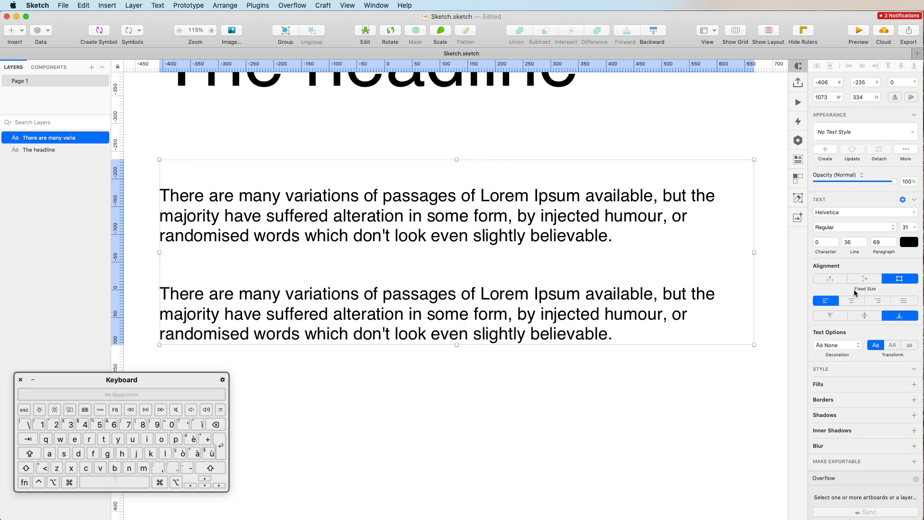
Move the paragraphs to the box top, try underline, then set Decoration to None.
click(829, 315)
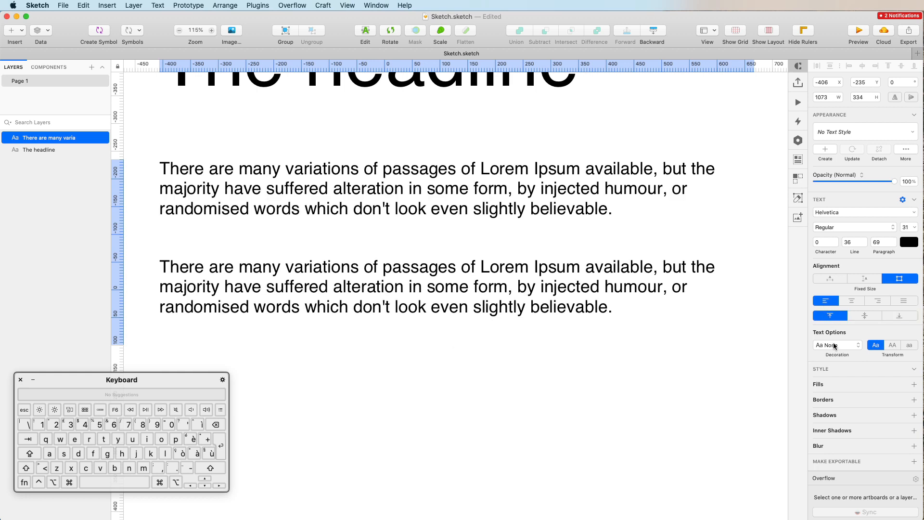
click(837, 344)
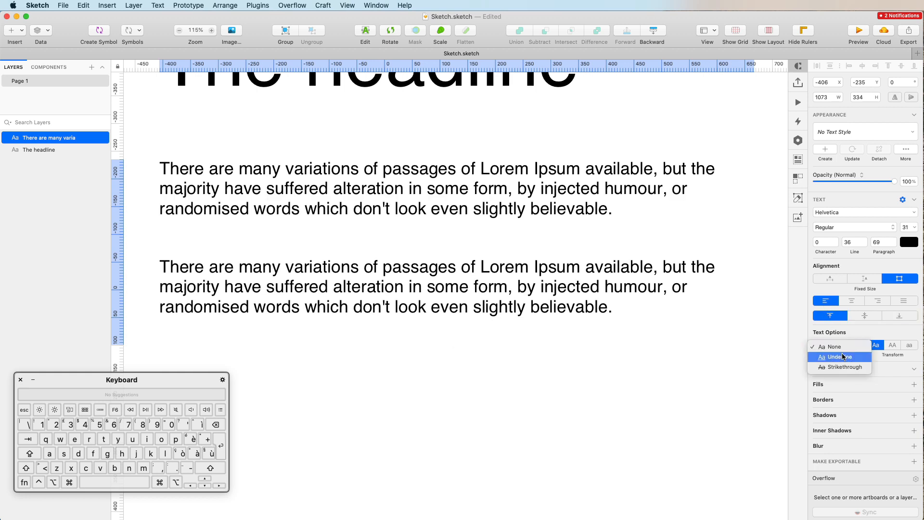
click(839, 357)
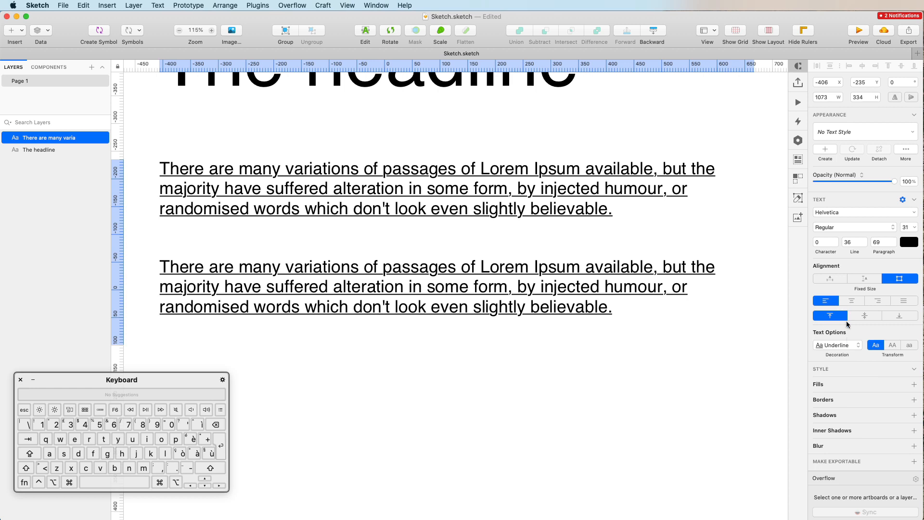
click(836, 345)
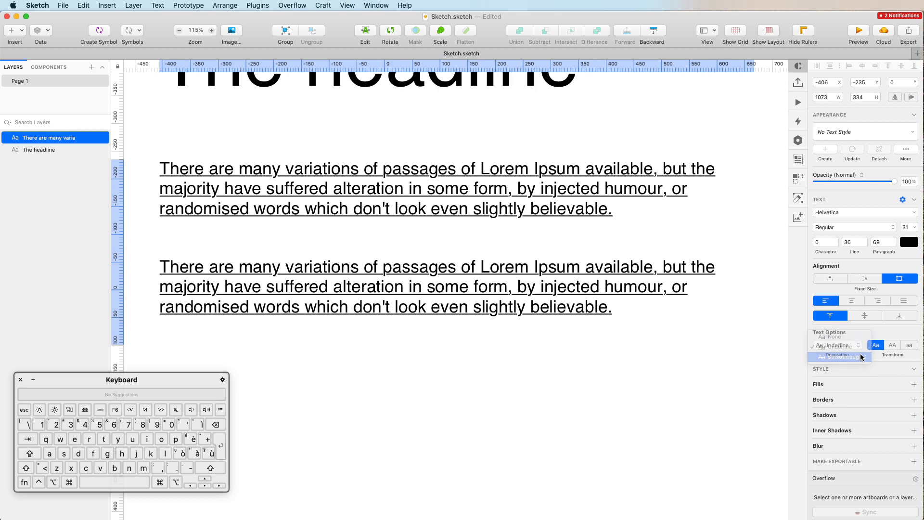
click(836, 356)
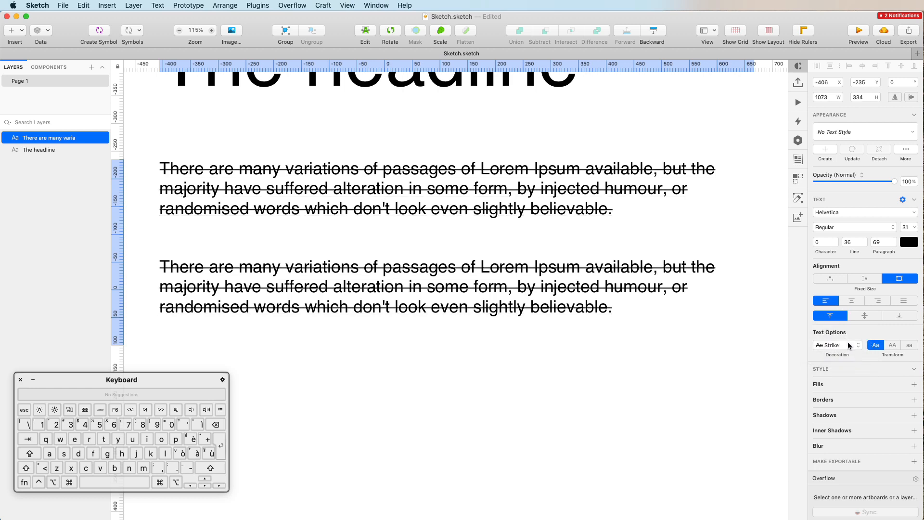
click(832, 344)
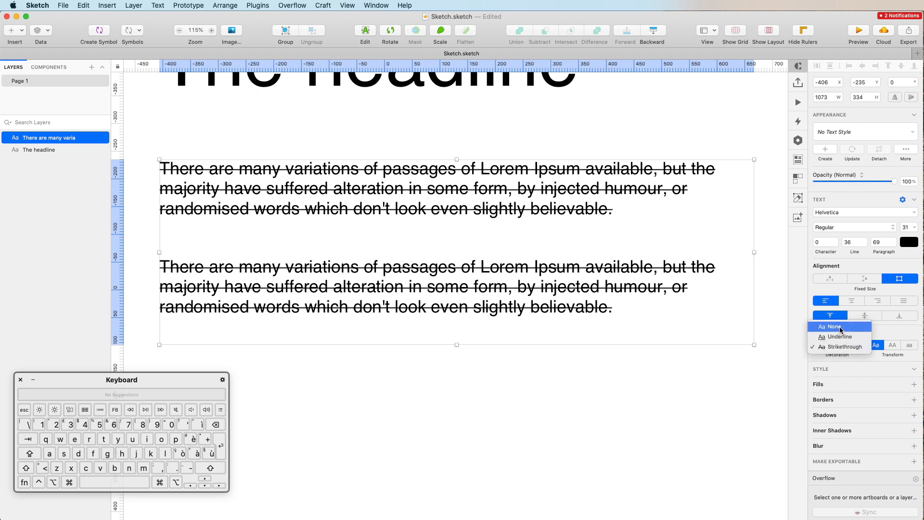
click(829, 326)
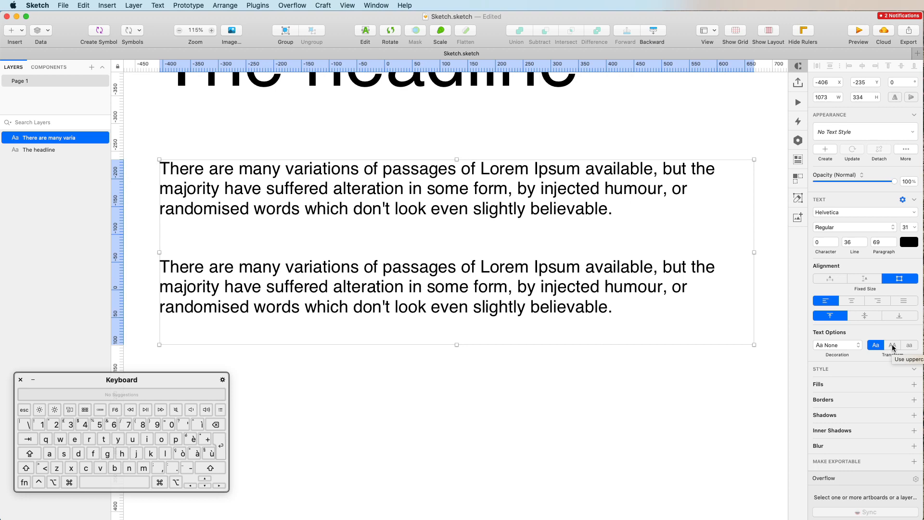
Try uppercase on the paragraphs and headline, then switch both to lowercase.
click(893, 344)
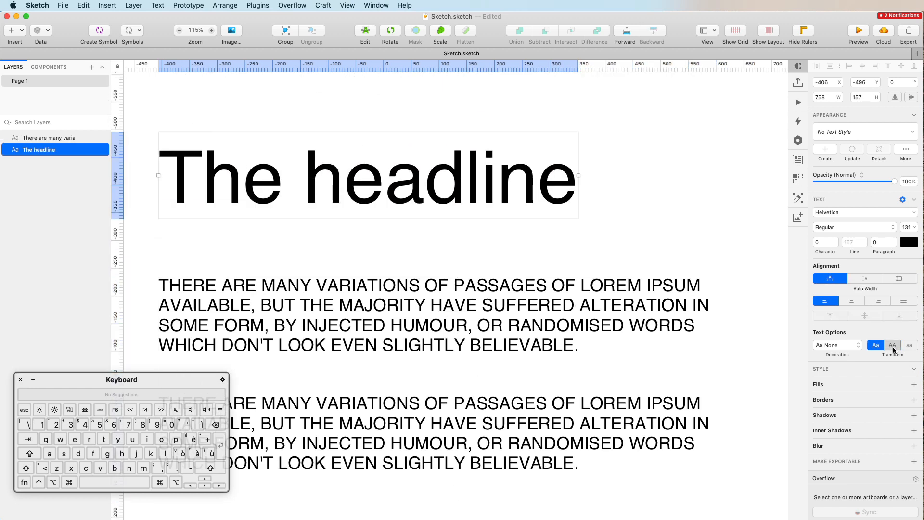
click(892, 344)
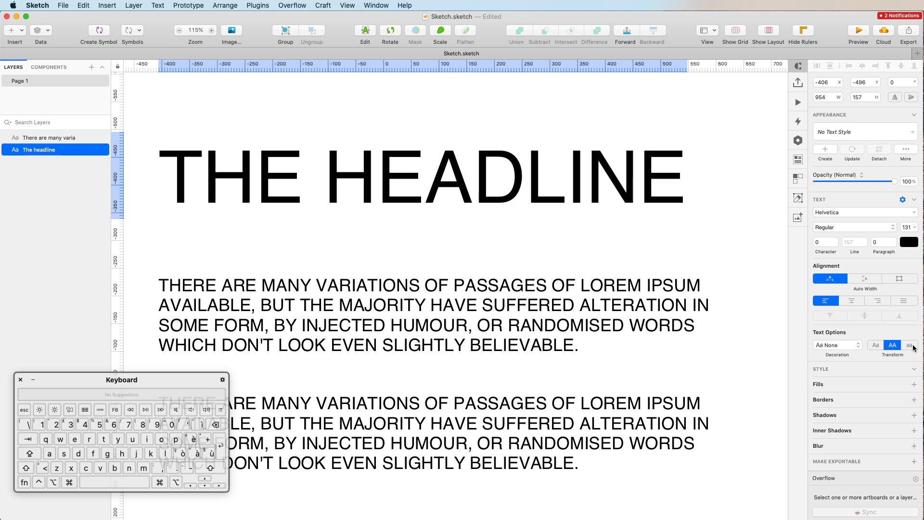
click(909, 344)
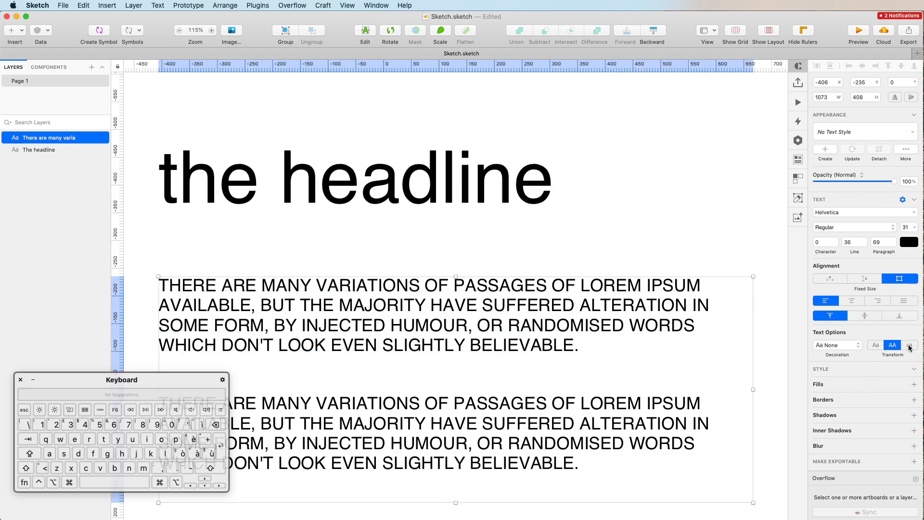
click(909, 345)
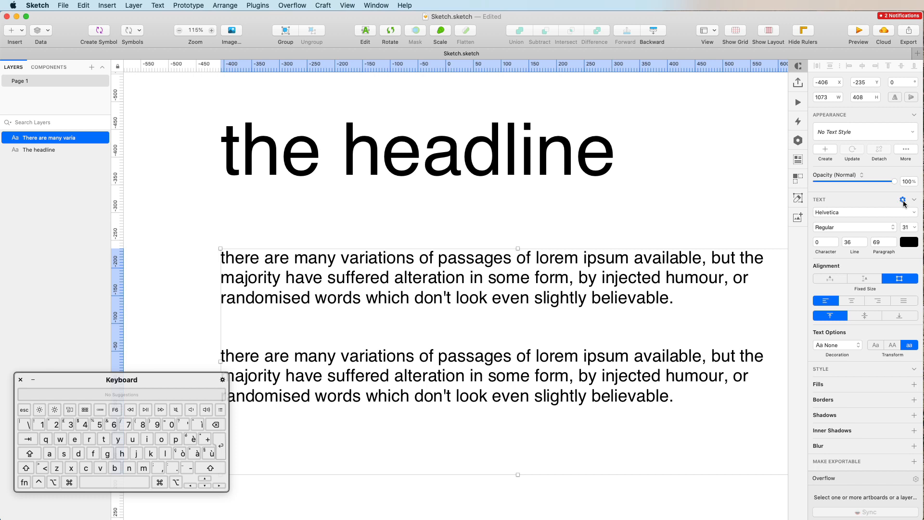
mouse_move(901, 202)
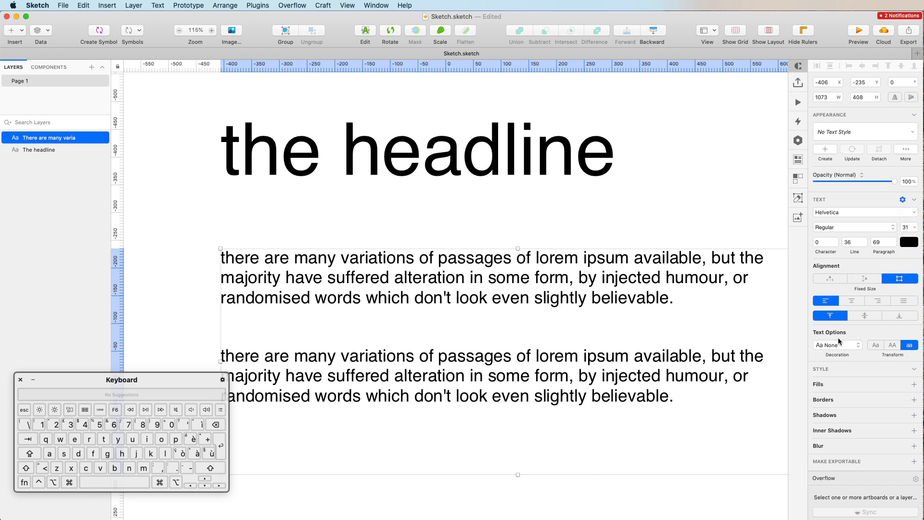
Hide Text Options and collapse the Text section in the Inspector.
click(903, 203)
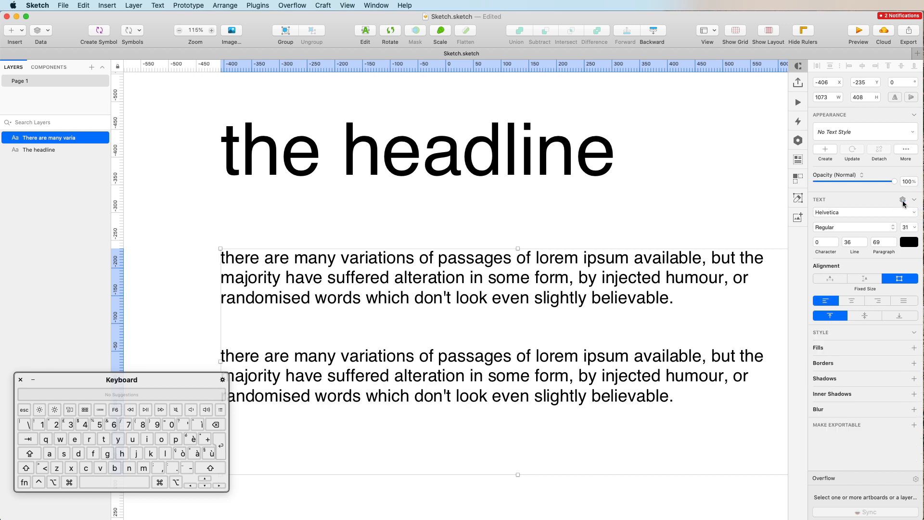
mouse_move(902, 202)
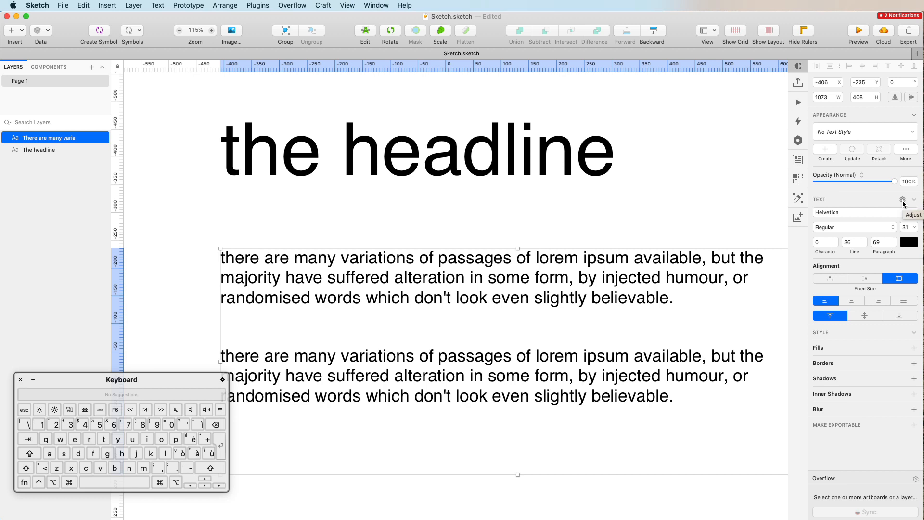
click(913, 199)
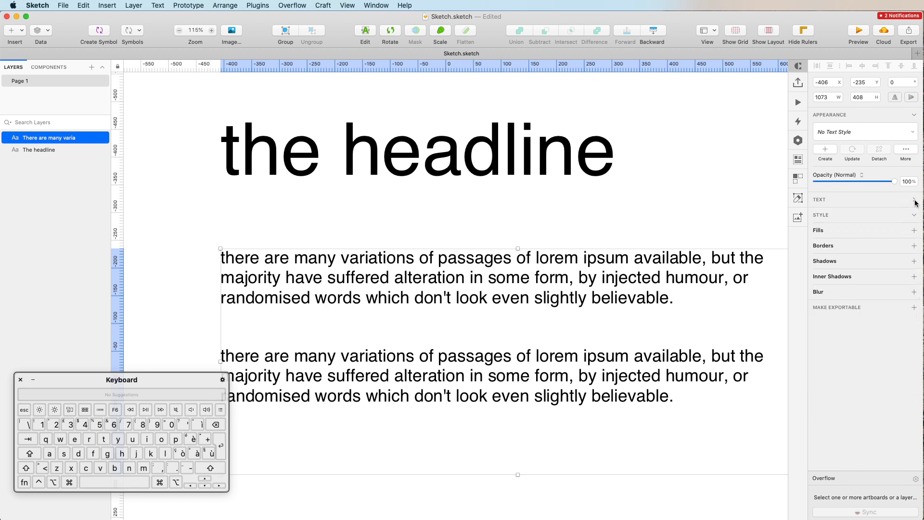
click(915, 199)
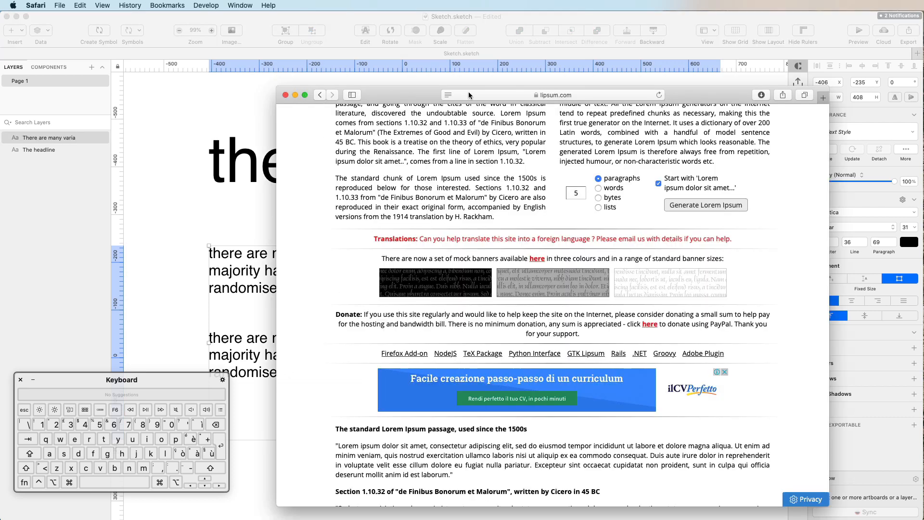
Search 'google fonts' in Safari and open fonts.google.com from the results.
click(553, 95)
text(google fonts)
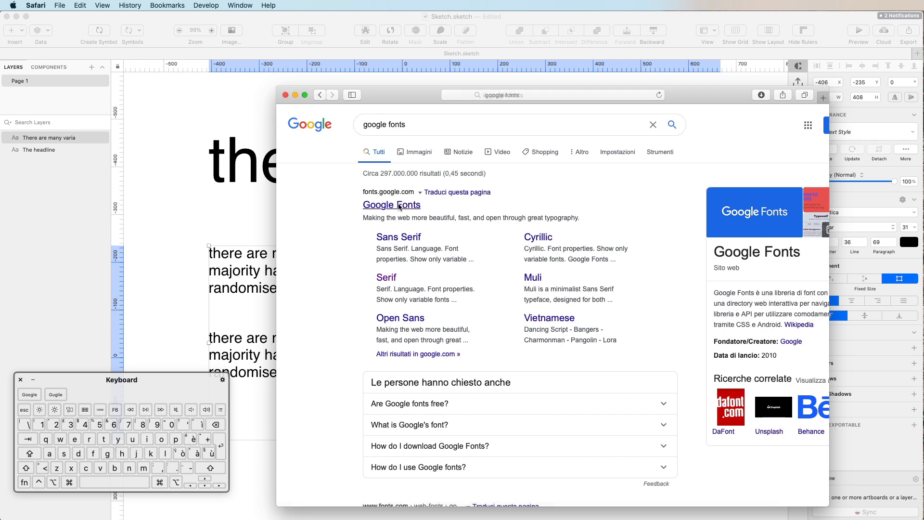
click(391, 205)
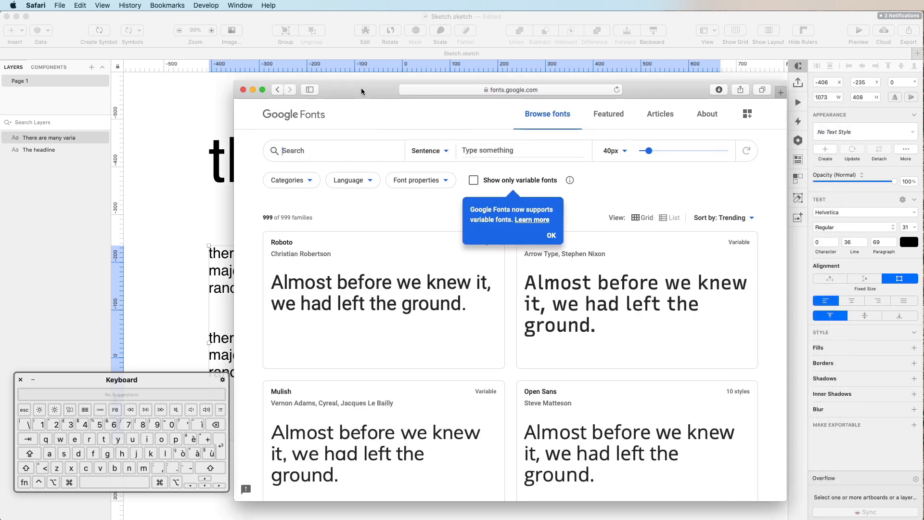
Move Safari right, scroll the font catalogue, and open the Recursive family by Arrow Type.
drag(361, 90, 558, 75)
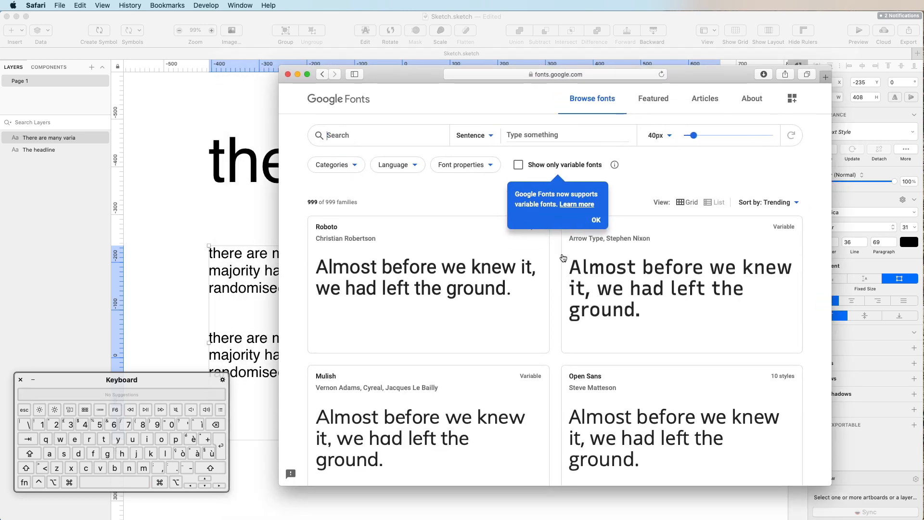
scroll(down, 3)
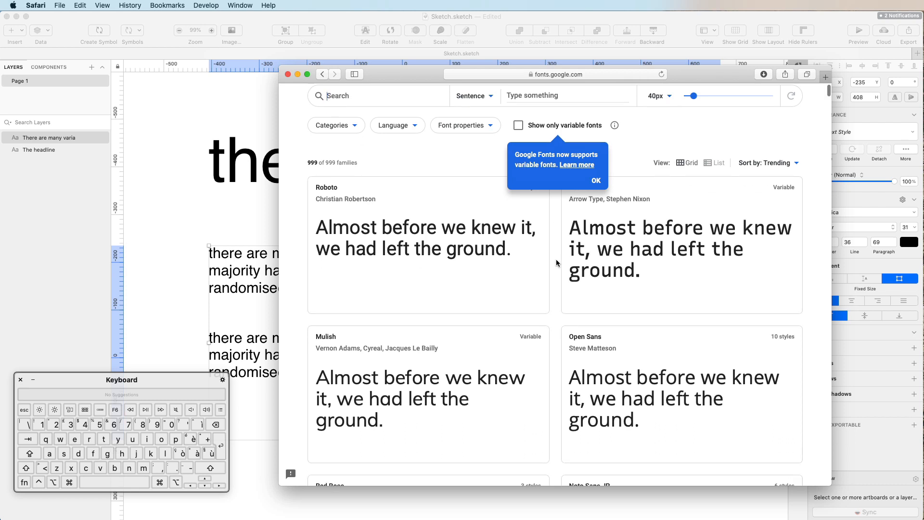
scroll(down, 3)
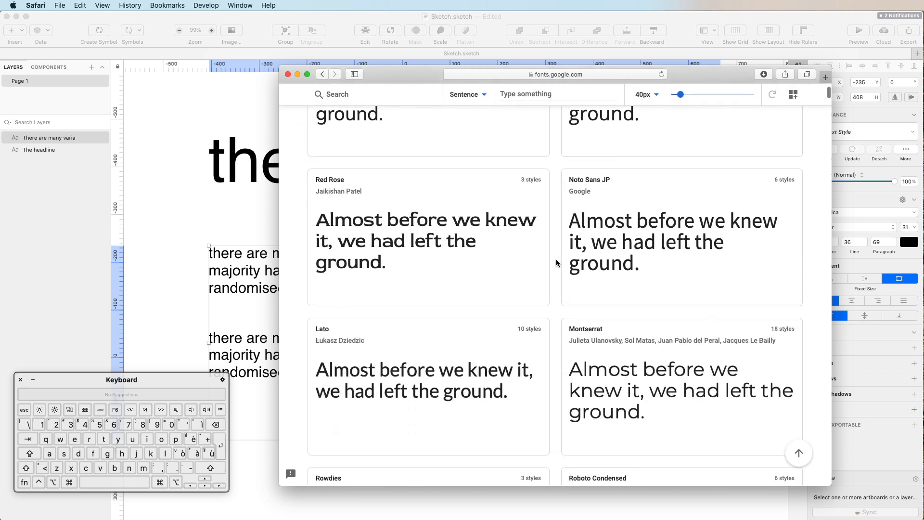
scroll(down, 3)
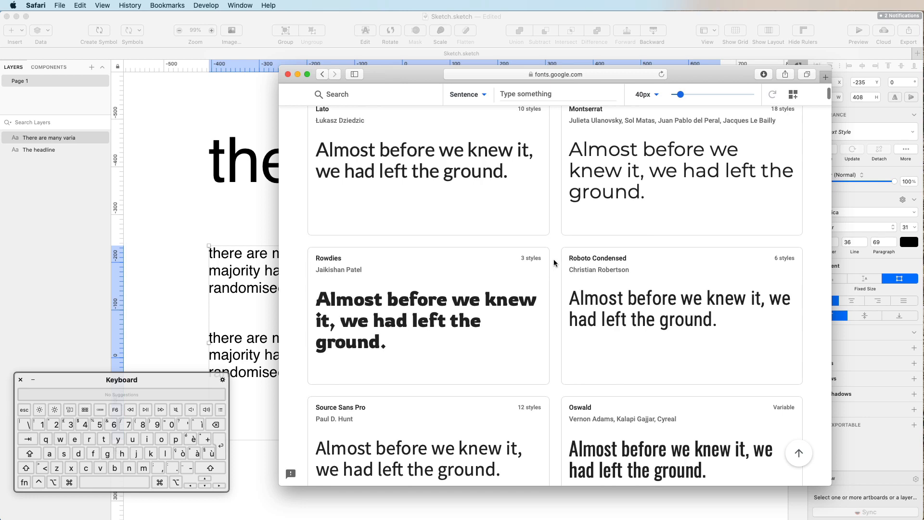
scroll(down, 3)
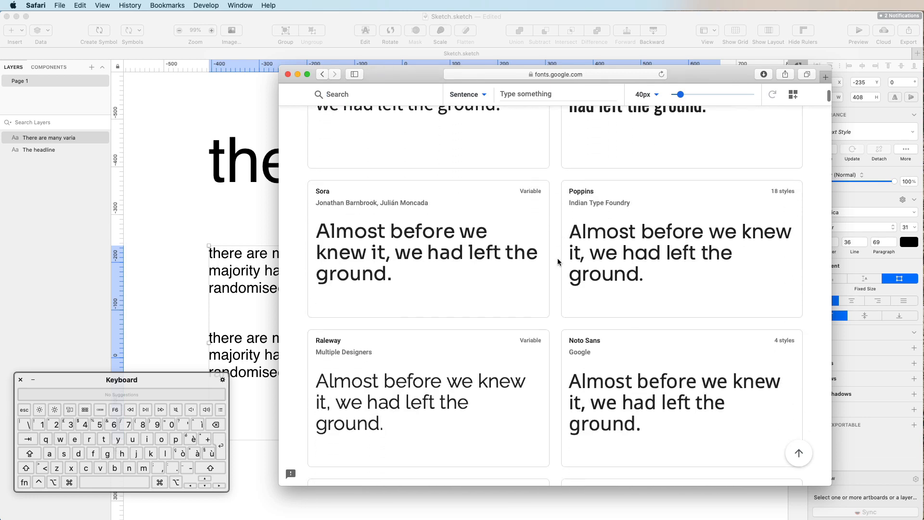
scroll(down, 3)
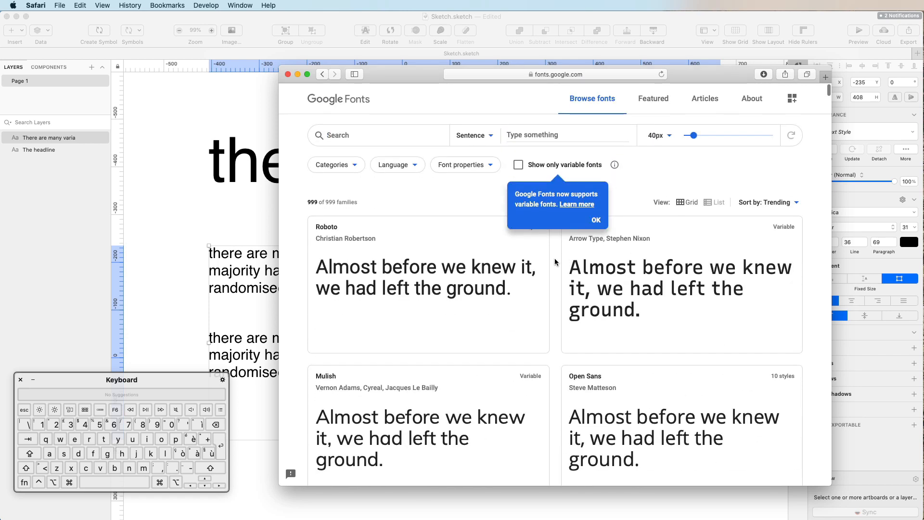
mouse_move(587, 222)
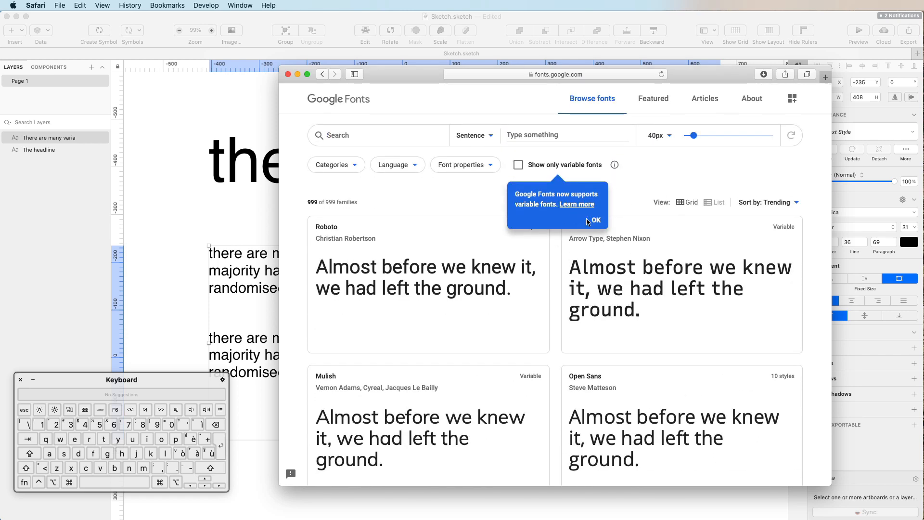
click(593, 220)
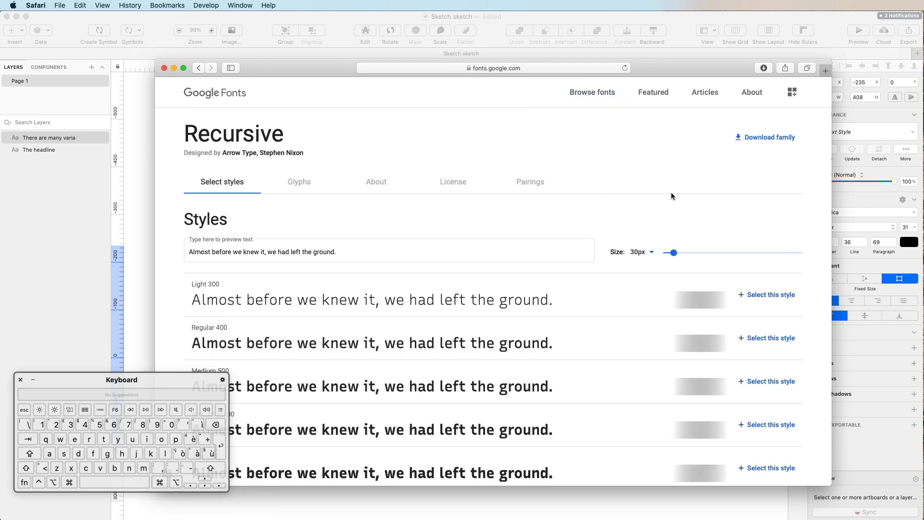
mouse_move(634, 185)
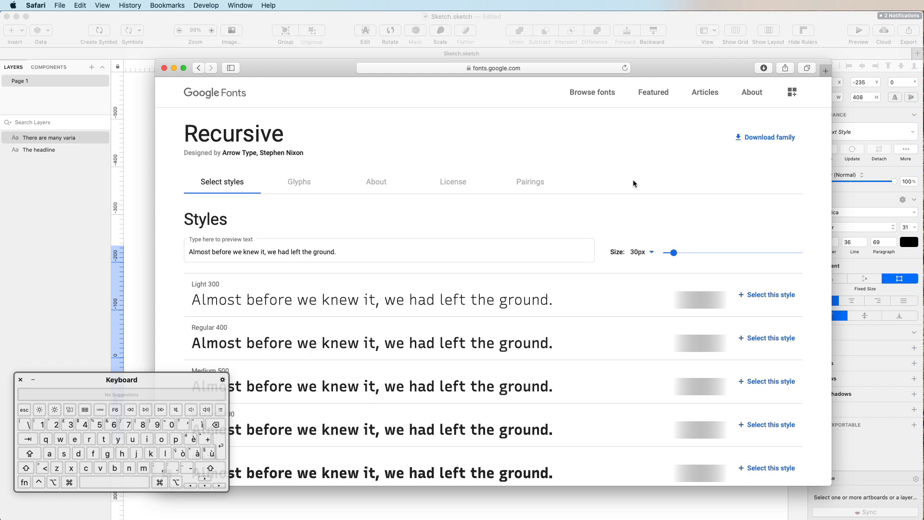
Scroll the Recursive styles page, then bring the Sketch document back to front.
scroll(down, 3)
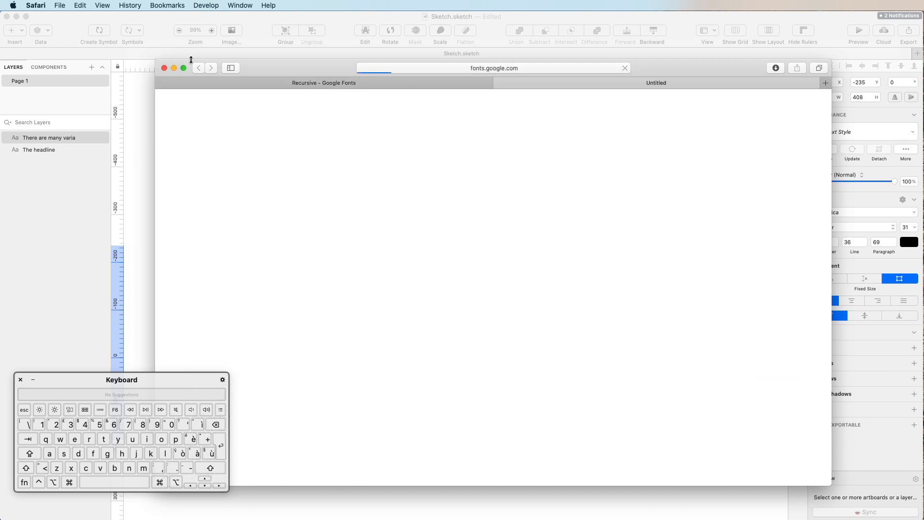
click(164, 68)
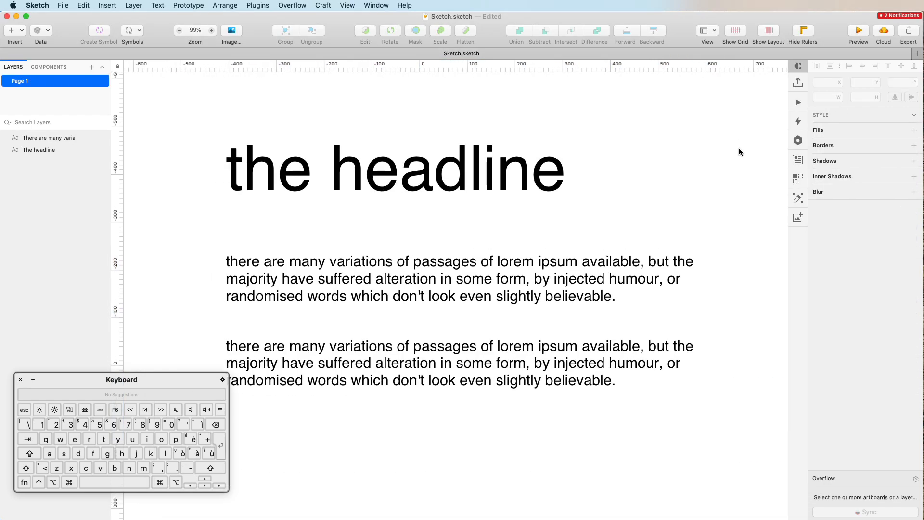
scroll(right, 3)
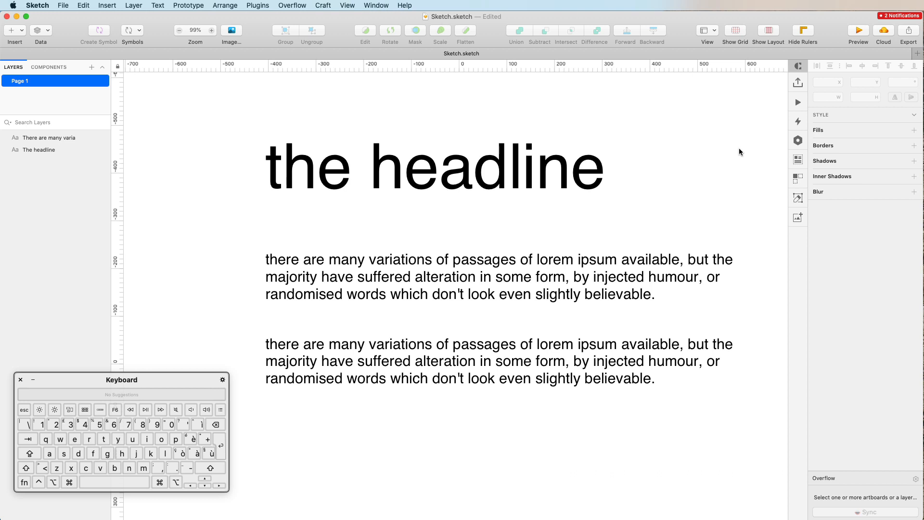
mouse_move(741, 152)
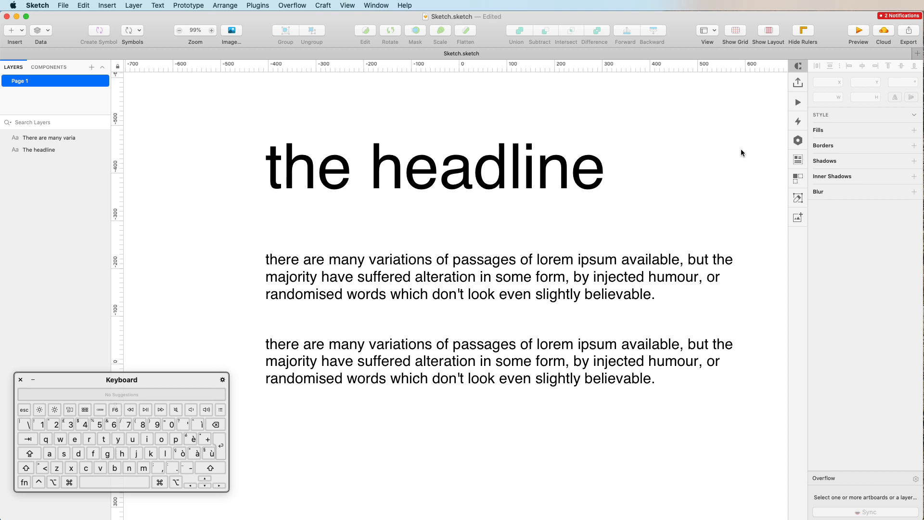